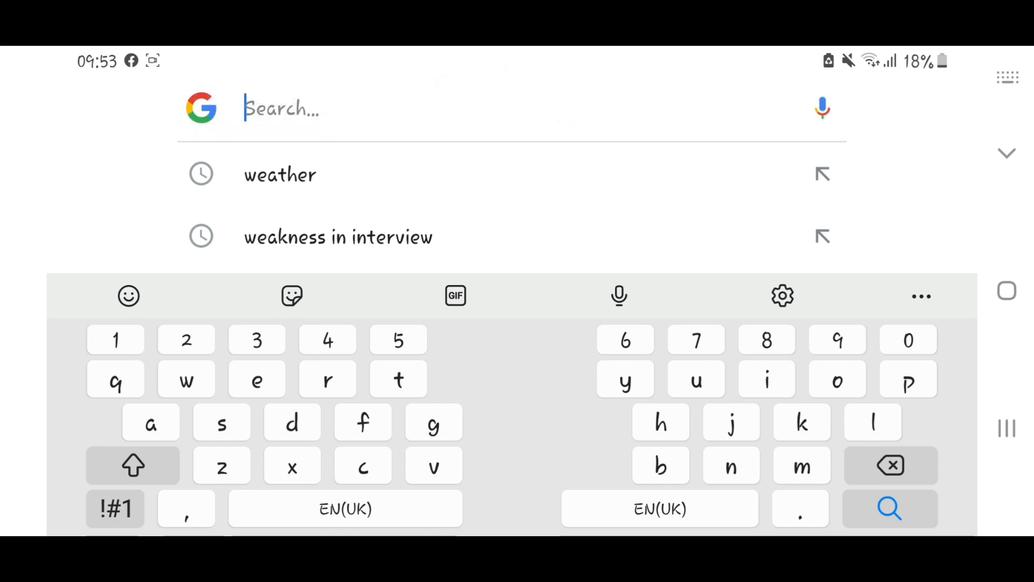
- Search Google for canada.ca and open the Government of Canada website result
{"action": "type", "text": "ca"}
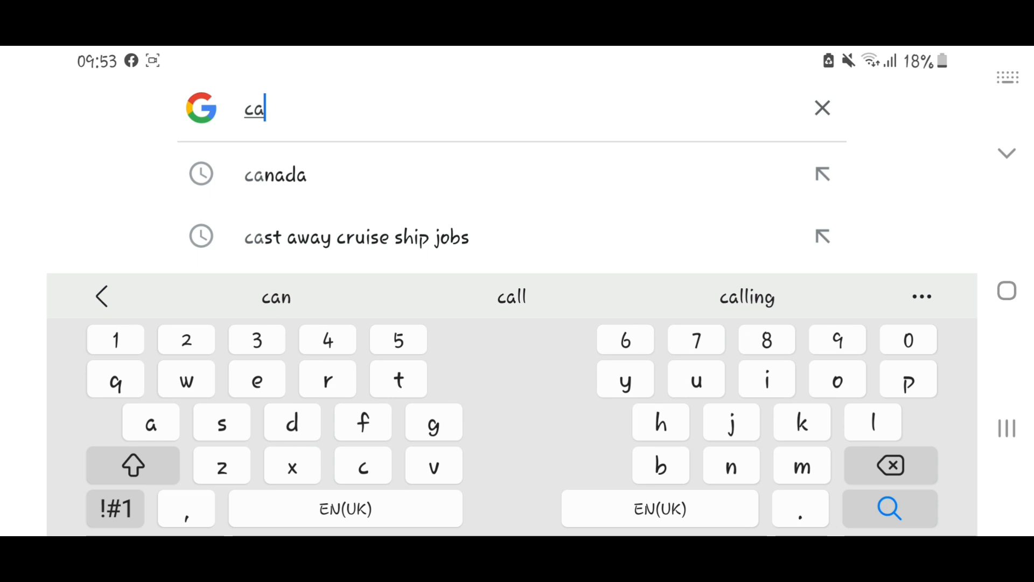
{"action": "left_click", "coordinate": [730, 466]}
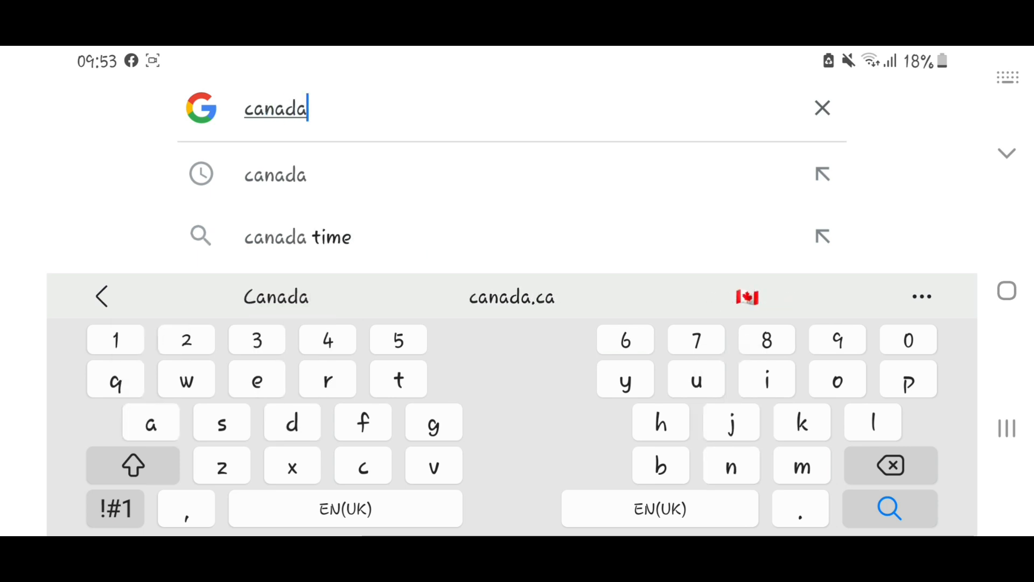
{"action": "left_click", "coordinate": [511, 298]}
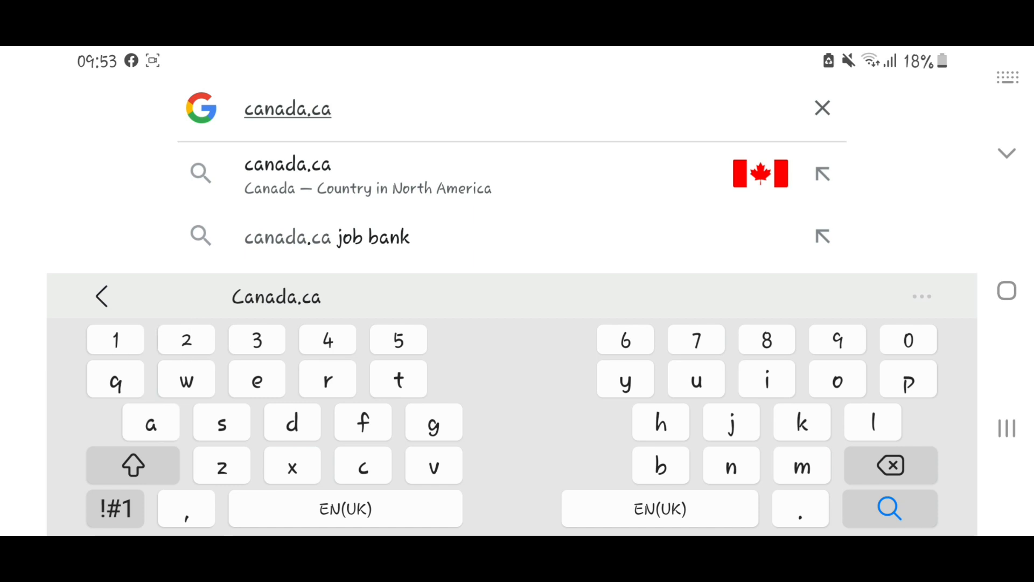
{"action": "left_click", "coordinate": [286, 173]}
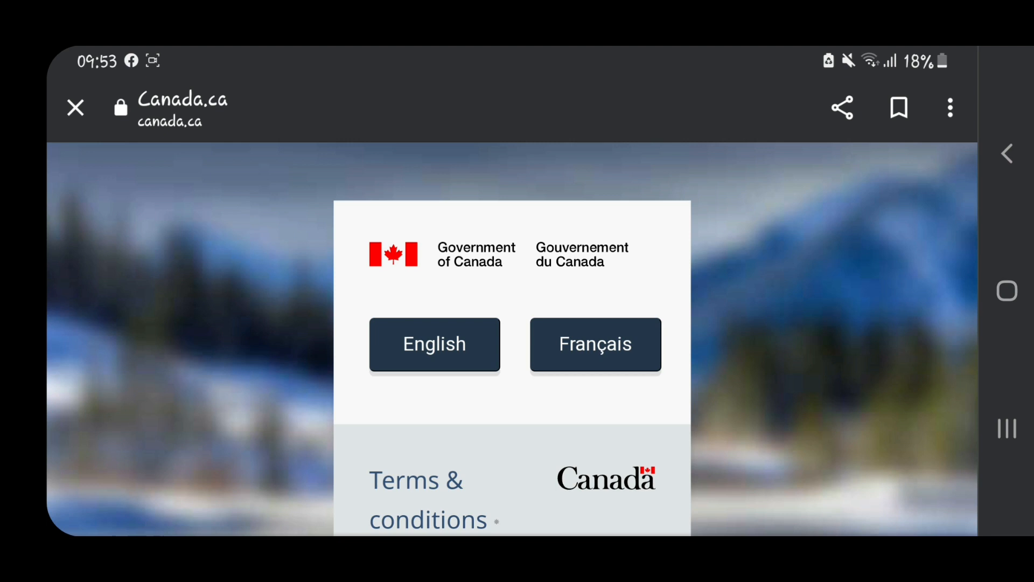
- Choose English and scroll the home page to the topics list with Jobs and Immigration and citizenship
{"action": "left_click", "coordinate": [435, 344]}
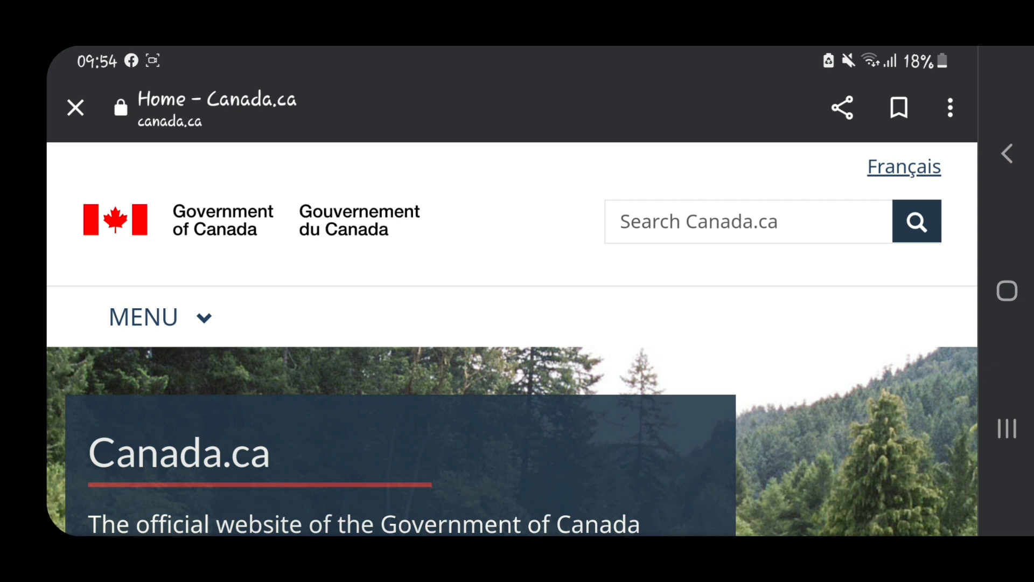
{"action": "scroll", "scroll_direction": "down", "scroll_amount": 3}
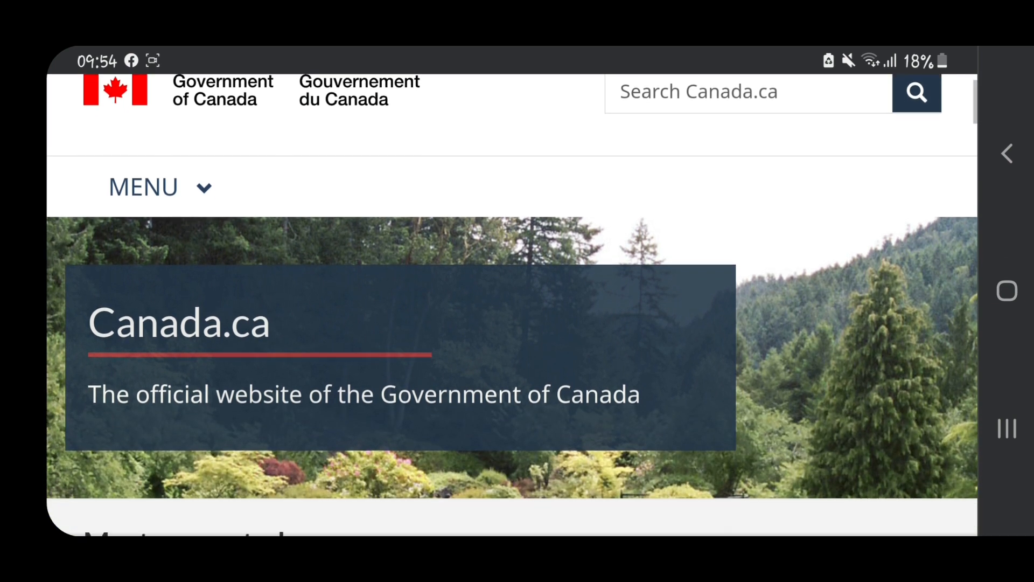
{"action": "scroll", "scroll_direction": "down", "scroll_amount": 3}
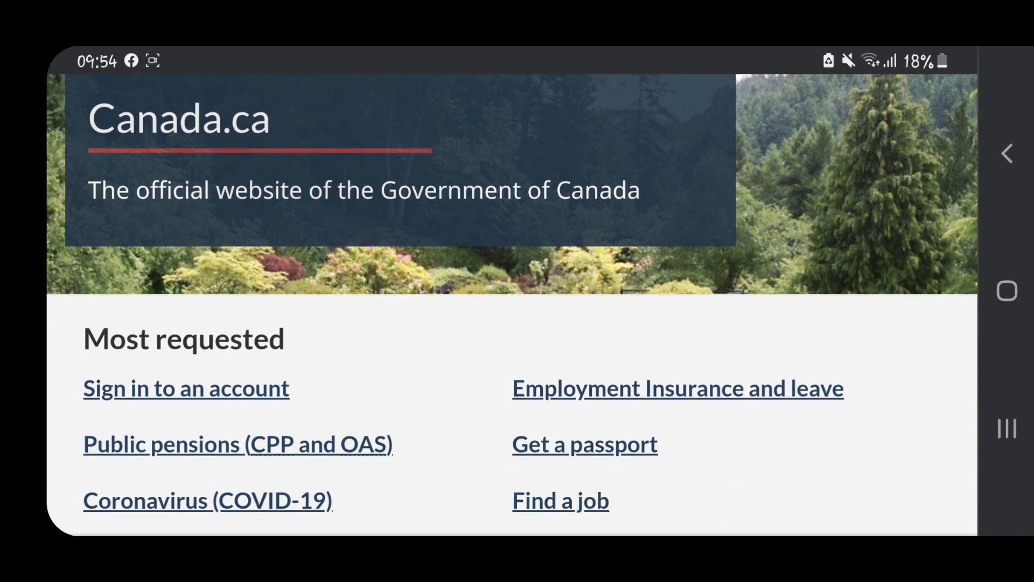
{"action": "scroll", "scroll_direction": "down", "scroll_amount": 3}
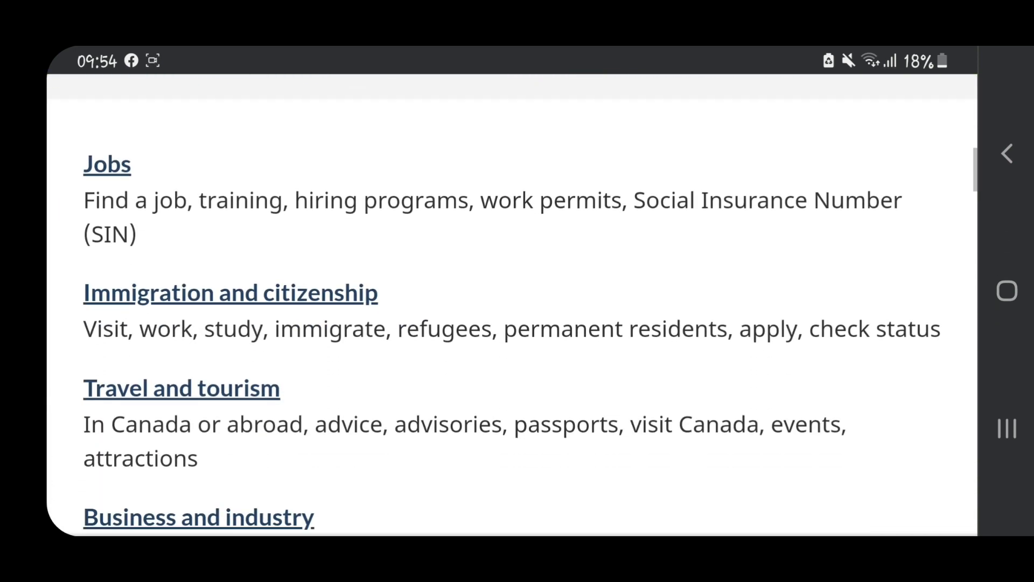
{"action": "scroll", "scroll_direction": "down", "scroll_amount": 3}
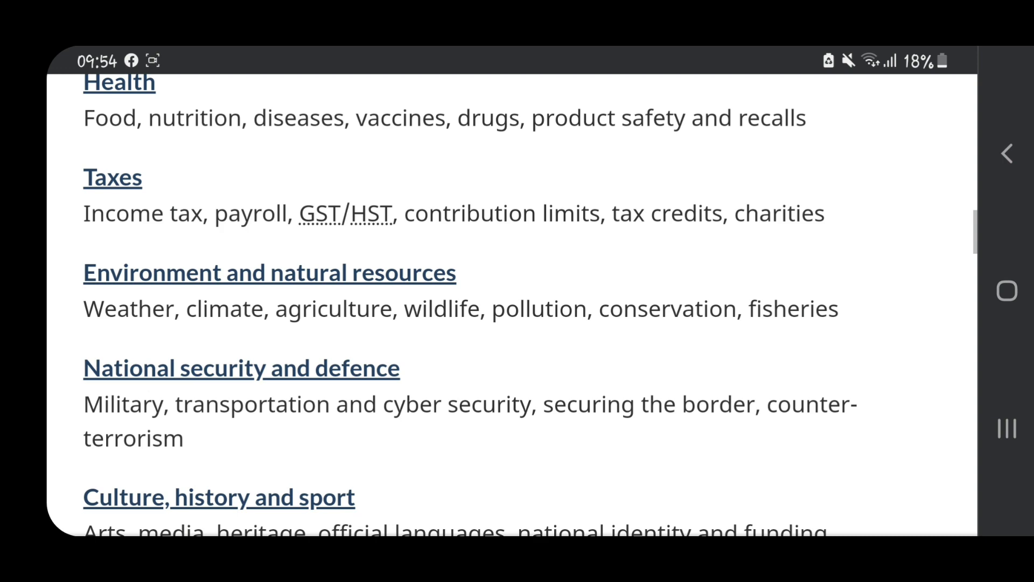
{"action": "scroll", "scroll_direction": "down", "scroll_amount": 3}
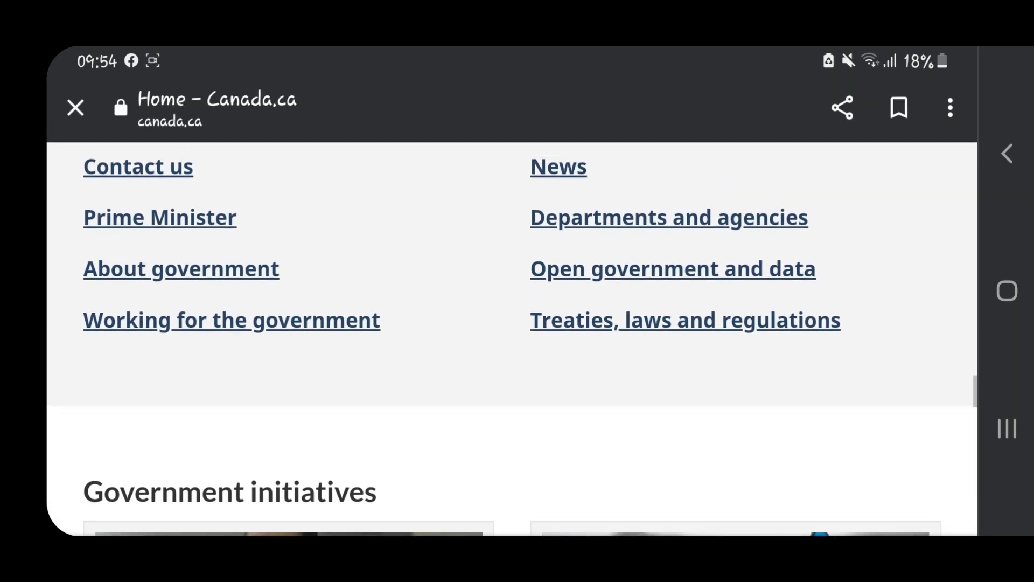
{"action": "scroll", "scroll_direction": "up", "scroll_amount": 3}
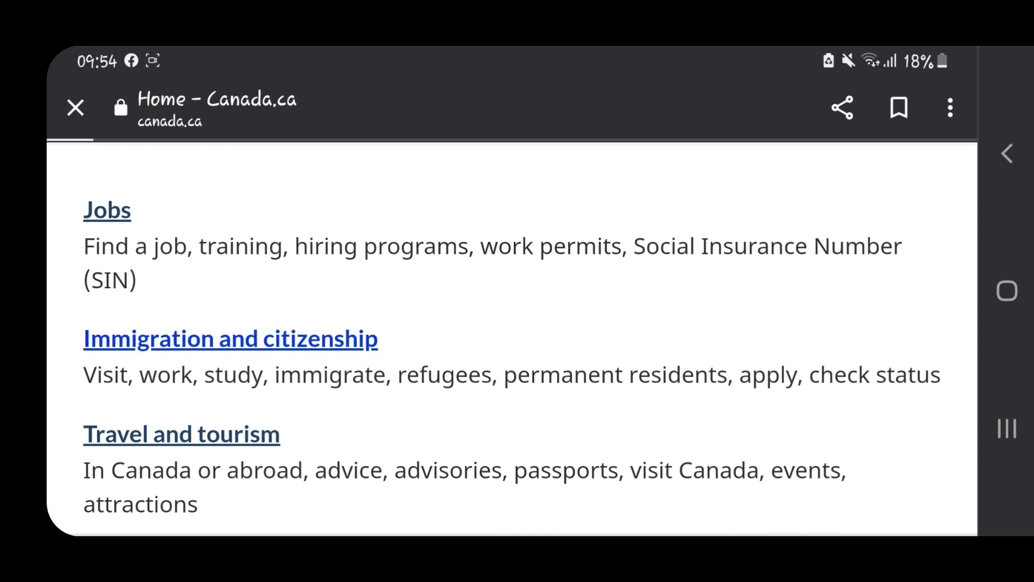
- Go to Immigration and citizenship and scroll to its Most requested links
{"action": "left_click", "coordinate": [230, 338]}
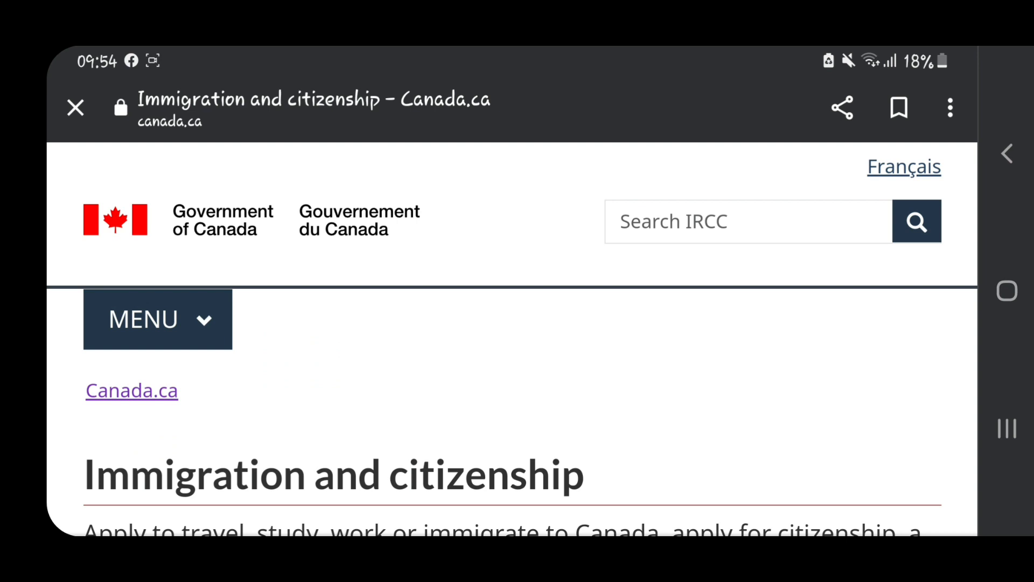
{"action": "scroll", "scroll_direction": "down", "scroll_amount": 3}
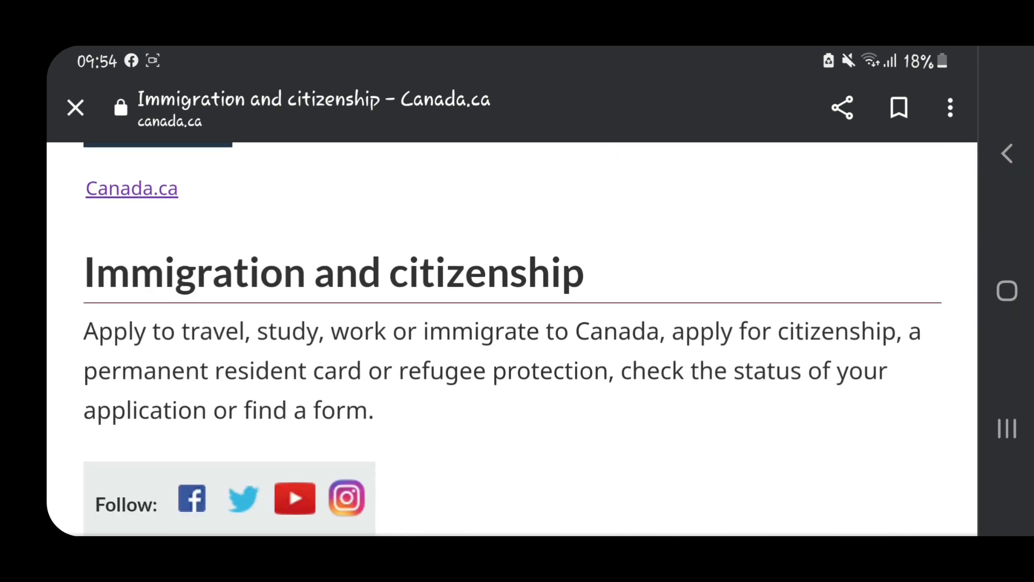
{"action": "scroll", "scroll_direction": "down", "scroll_amount": 3}
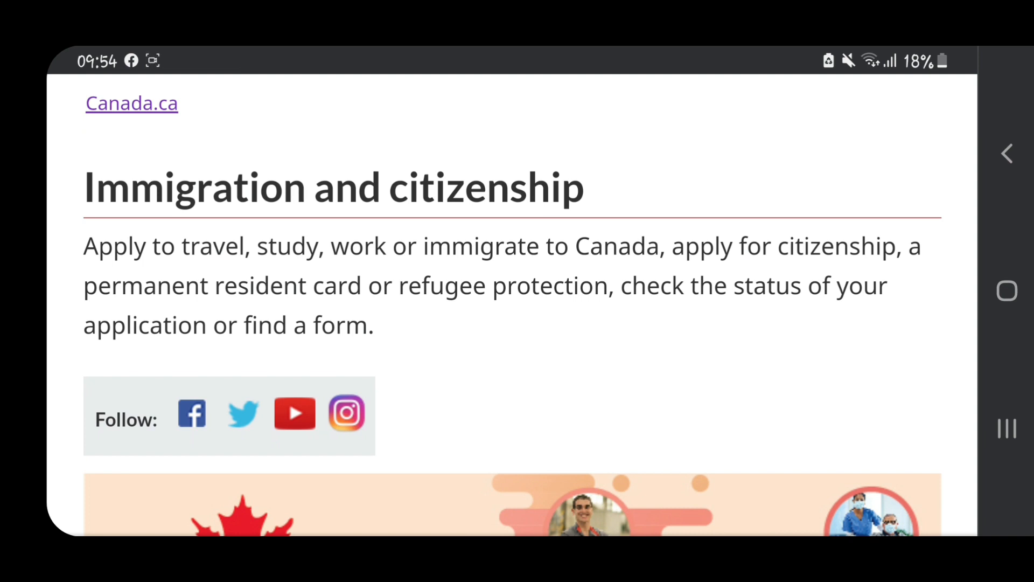
{"action": "scroll", "scroll_direction": "down", "scroll_amount": 3}
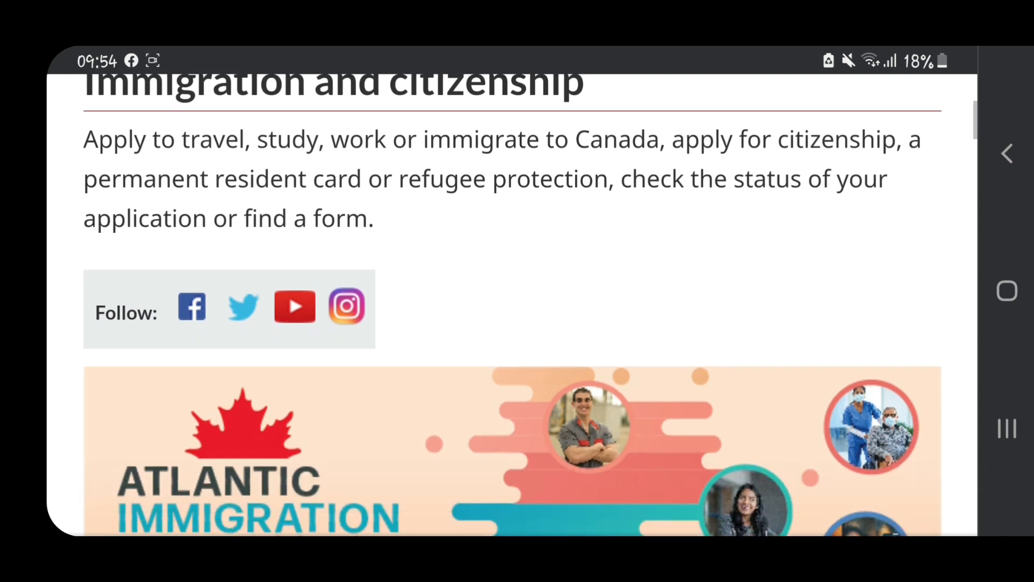
{"action": "scroll", "scroll_direction": "down", "scroll_amount": 3}
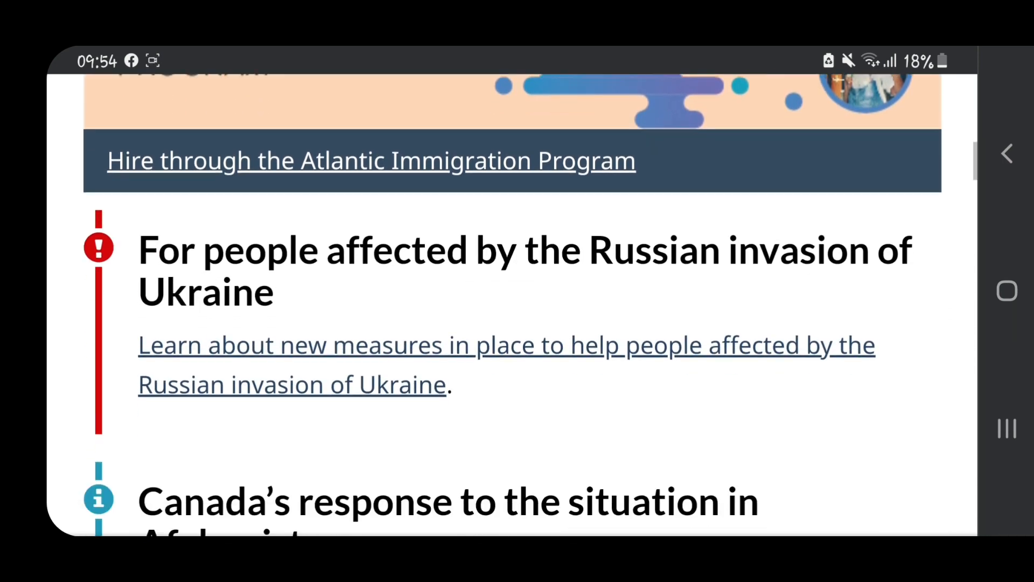
{"action": "scroll", "scroll_direction": "down", "scroll_amount": 3}
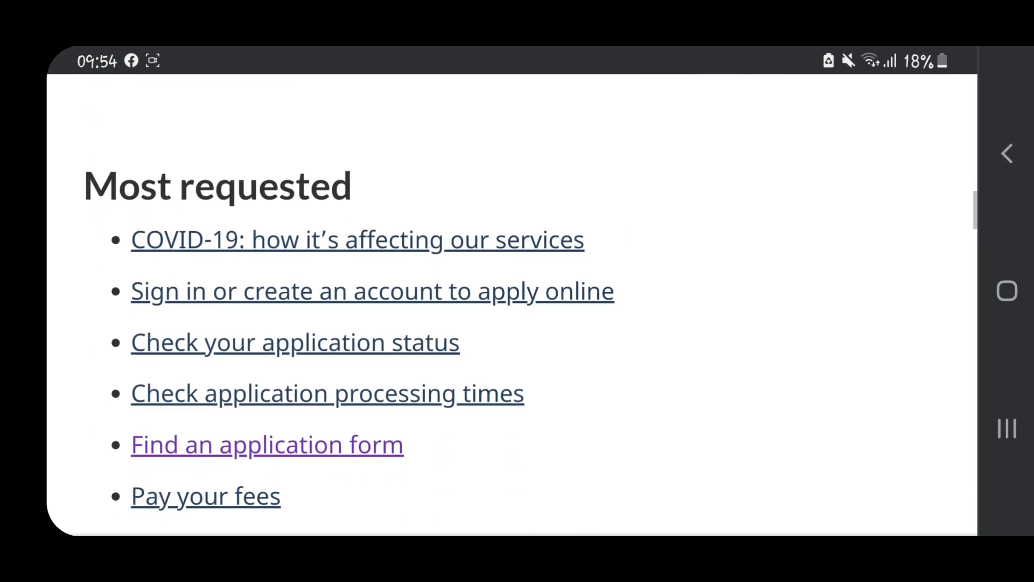
{"action": "scroll", "scroll_direction": "down", "scroll_amount": 3}
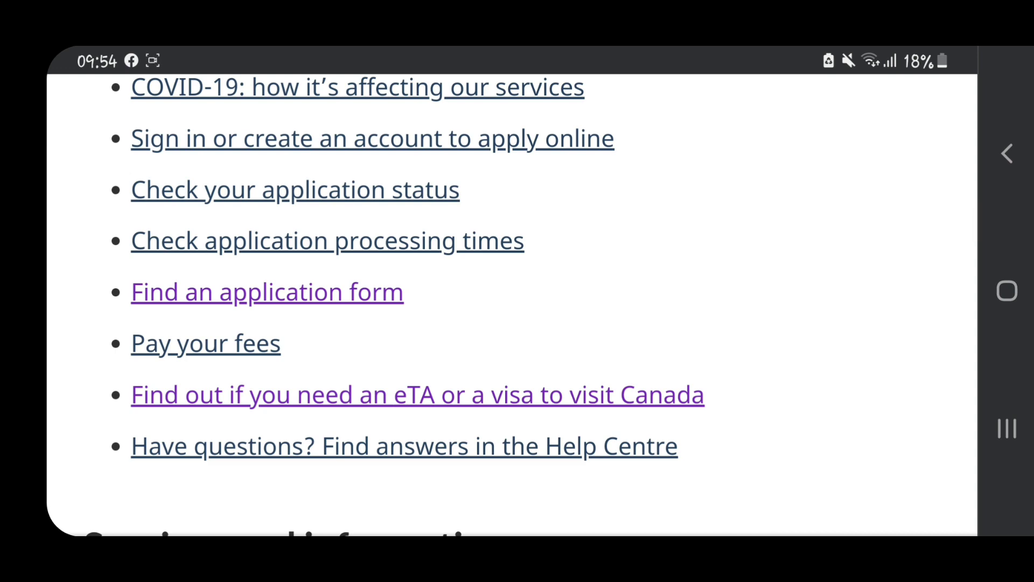
{"action": "scroll", "scroll_direction": "up", "scroll_amount": 3}
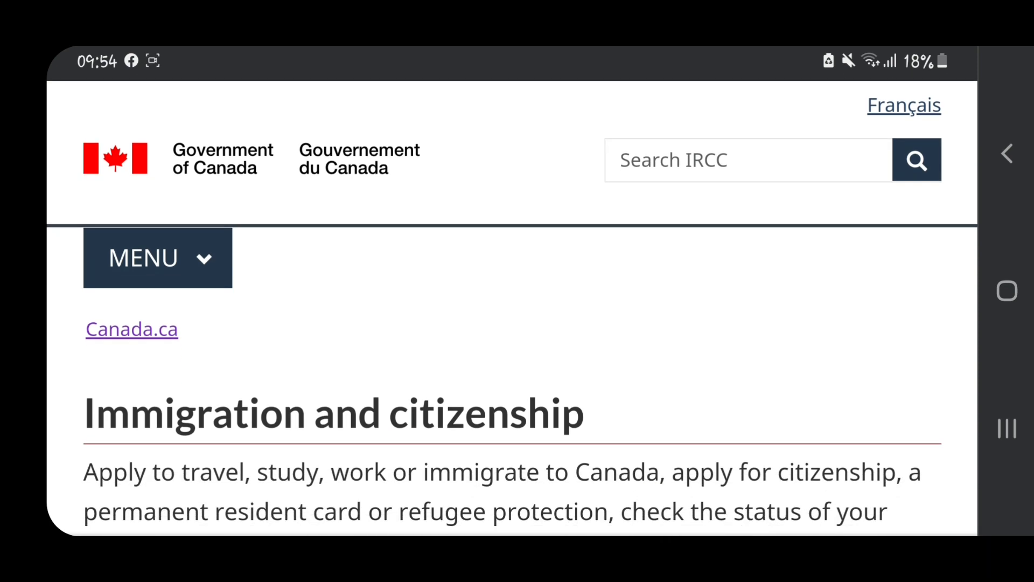
{"action": "scroll", "scroll_direction": "down", "scroll_amount": 3}
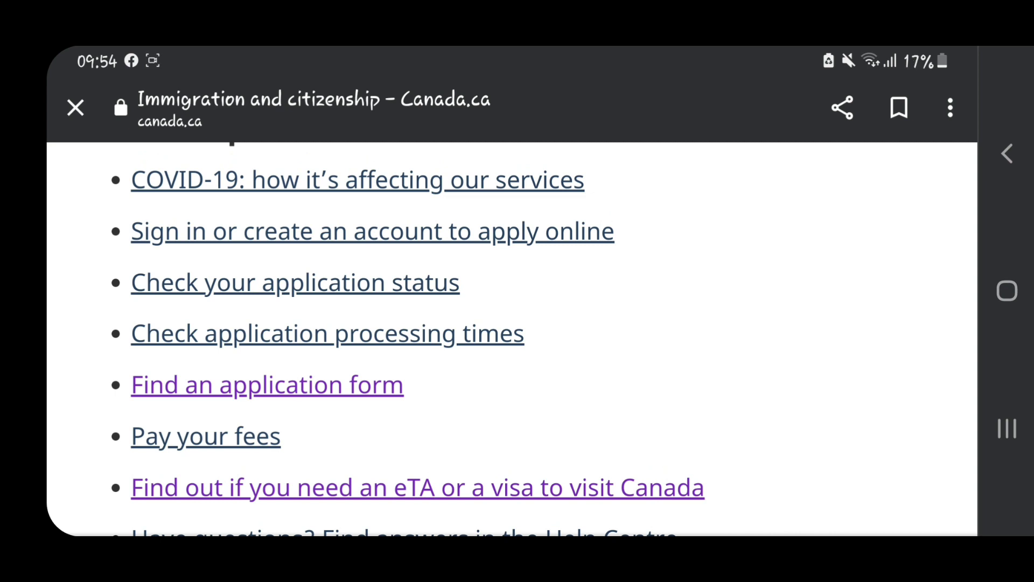
- Go to the IRCC account sign-in page and scroll to the 'Don't have an account?' Register section
{"action": "left_click", "coordinate": [372, 231]}
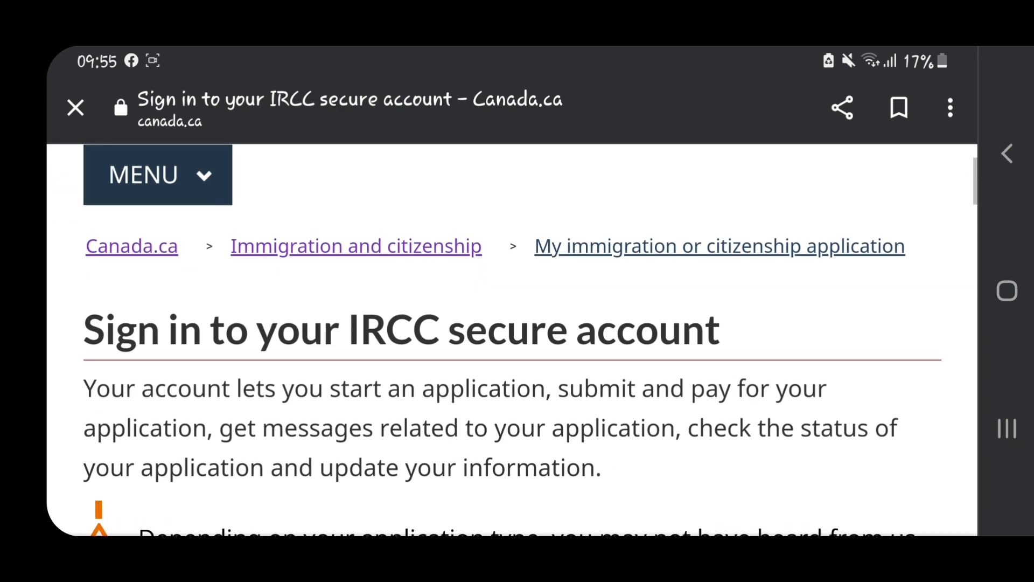
{"action": "scroll", "scroll_direction": "down", "scroll_amount": 3}
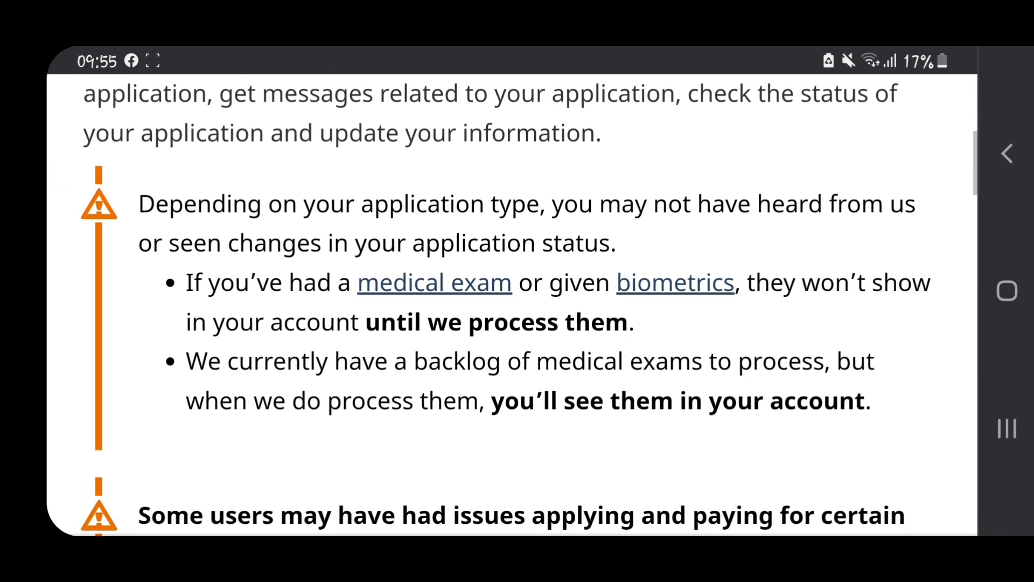
{"action": "scroll", "scroll_direction": "down", "scroll_amount": 3}
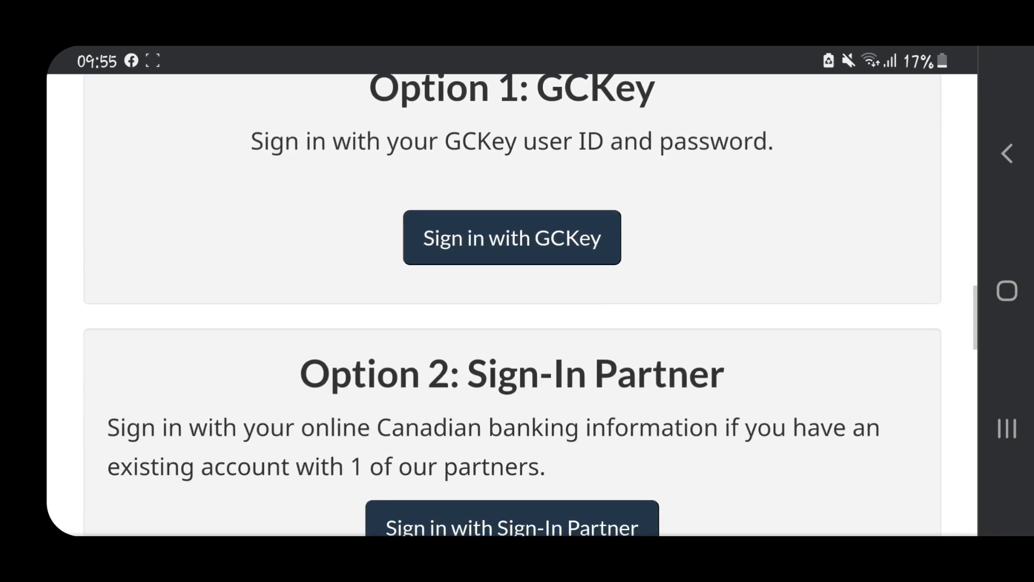
{"action": "scroll", "scroll_direction": "down", "scroll_amount": 3}
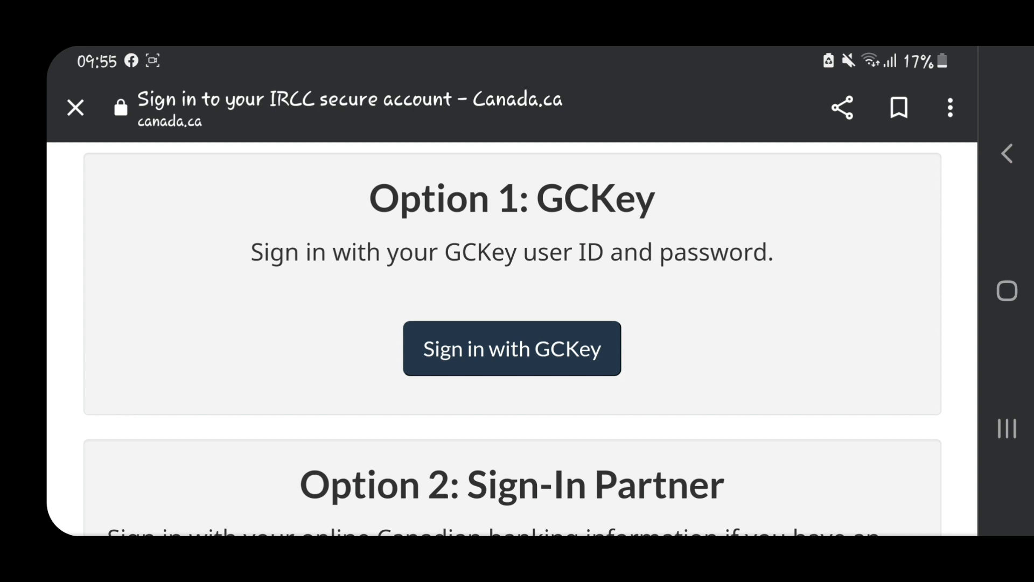
{"action": "scroll", "scroll_direction": "down", "scroll_amount": 3}
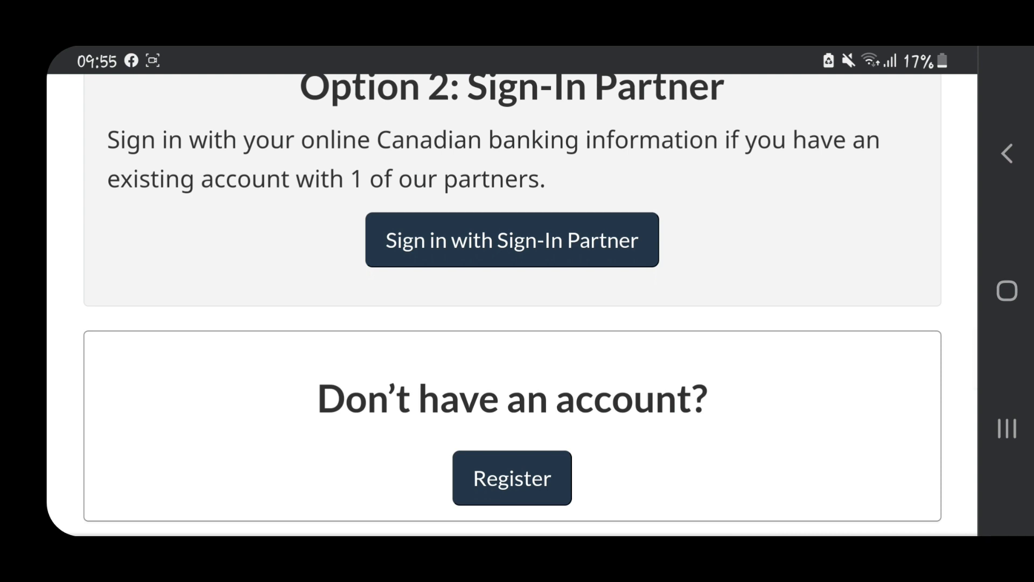
{"action": "scroll", "scroll_direction": "down", "scroll_amount": 3}
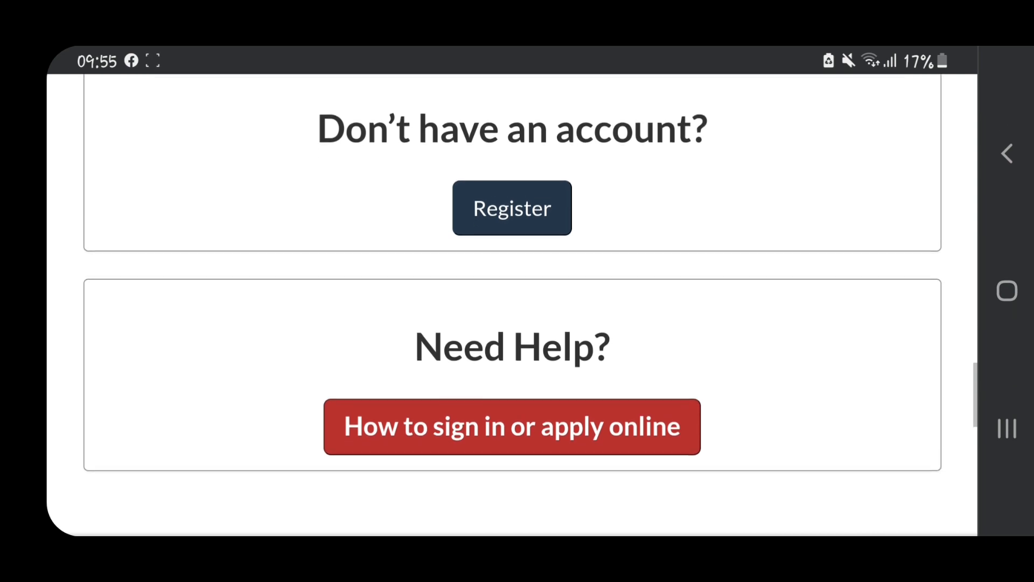
{"action": "scroll", "scroll_direction": "up", "scroll_amount": 3}
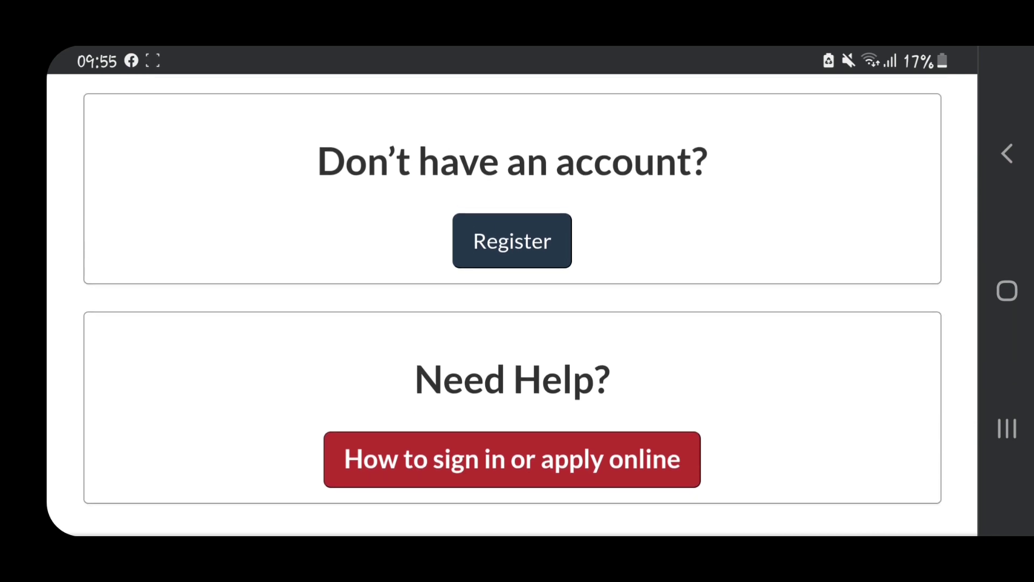
- Go to Register for an IRCC secure account and read through the GCKey registration steps
{"action": "left_click", "coordinate": [511, 240]}
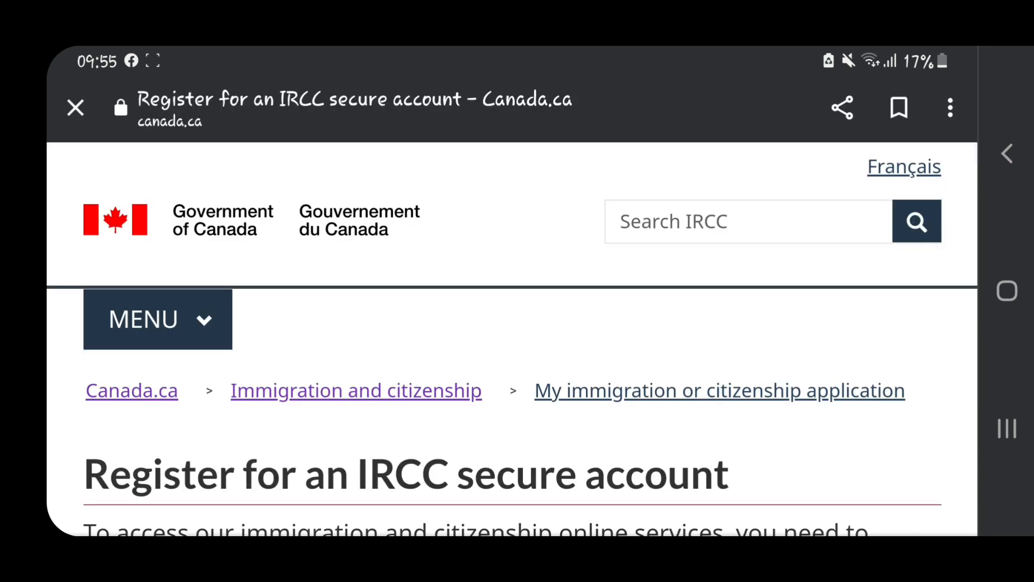
{"action": "scroll", "scroll_direction": "down", "scroll_amount": 3}
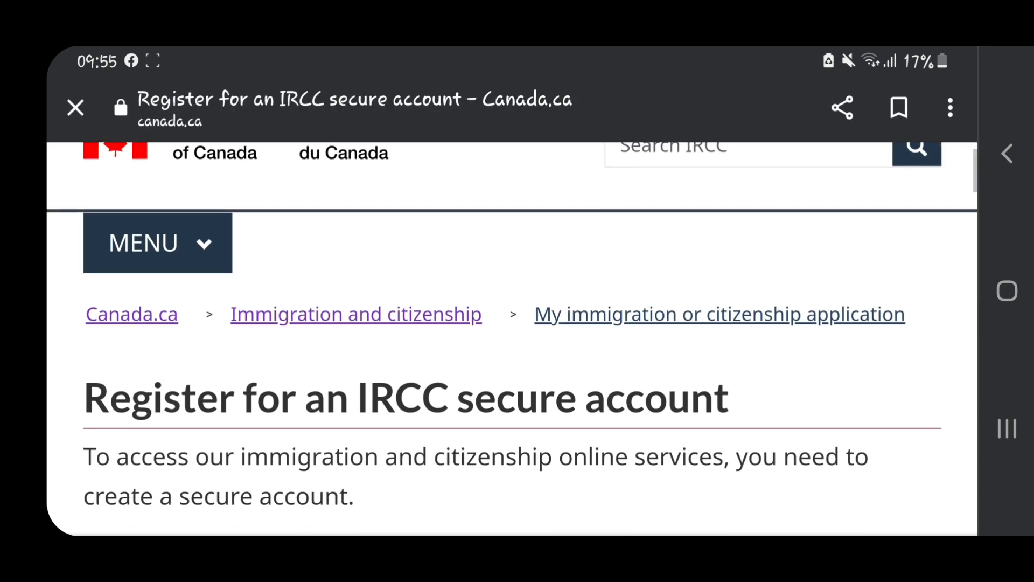
{"action": "scroll", "scroll_direction": "down", "scroll_amount": 3}
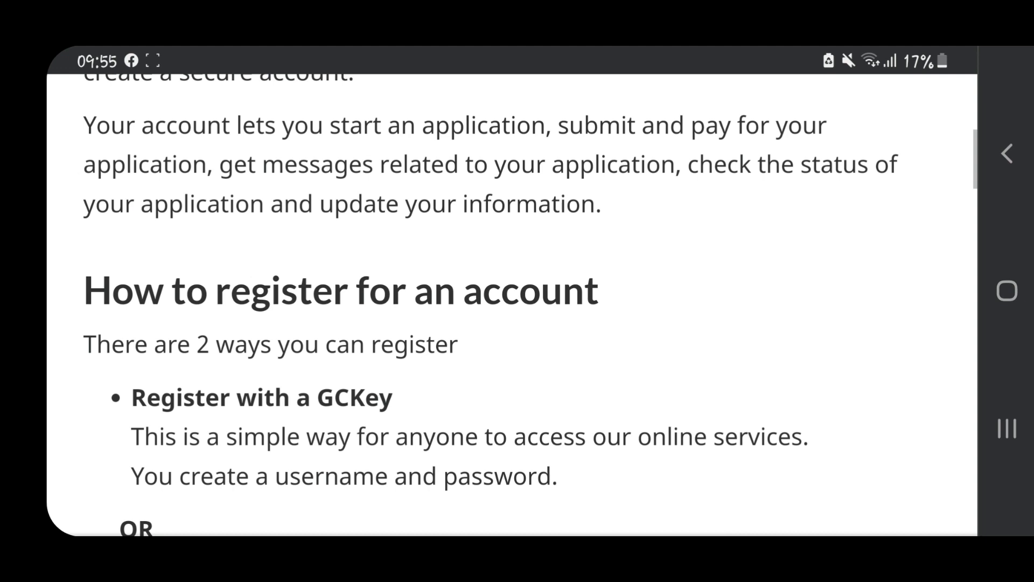
{"action": "scroll", "scroll_direction": "up", "scroll_amount": 3}
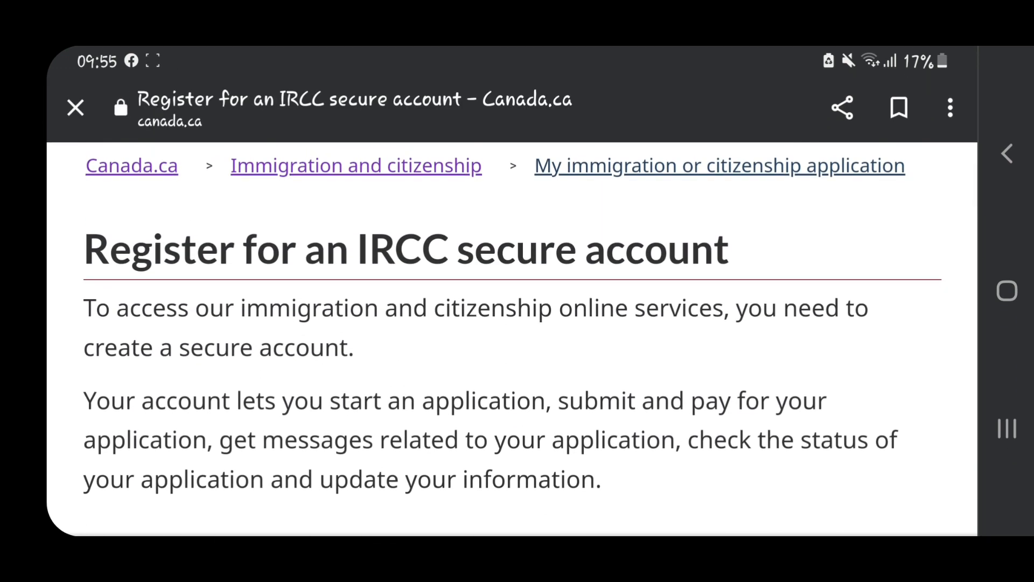
{"action": "scroll", "scroll_direction": "down", "scroll_amount": 3}
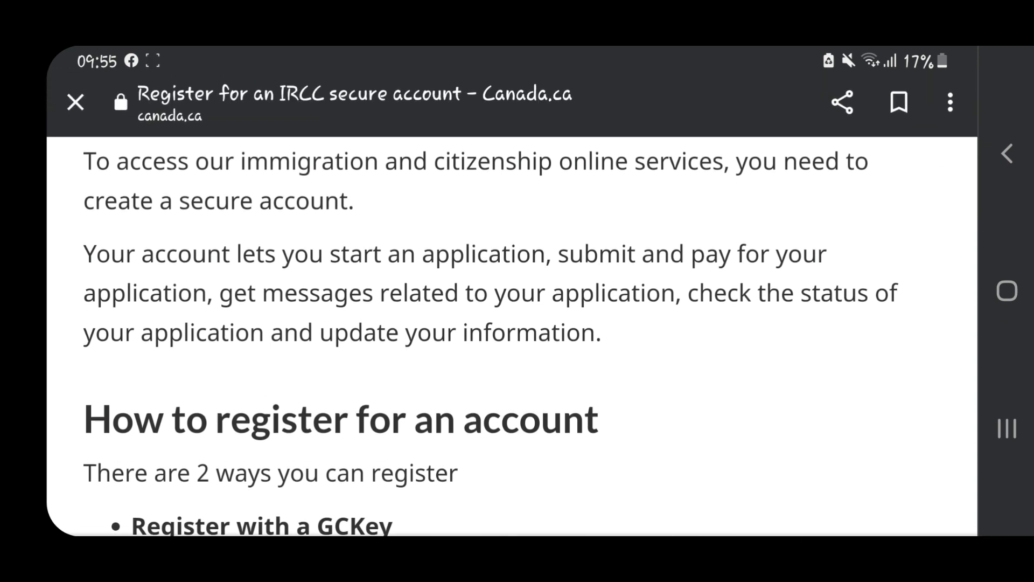
{"action": "scroll", "scroll_direction": "down", "scroll_amount": 3}
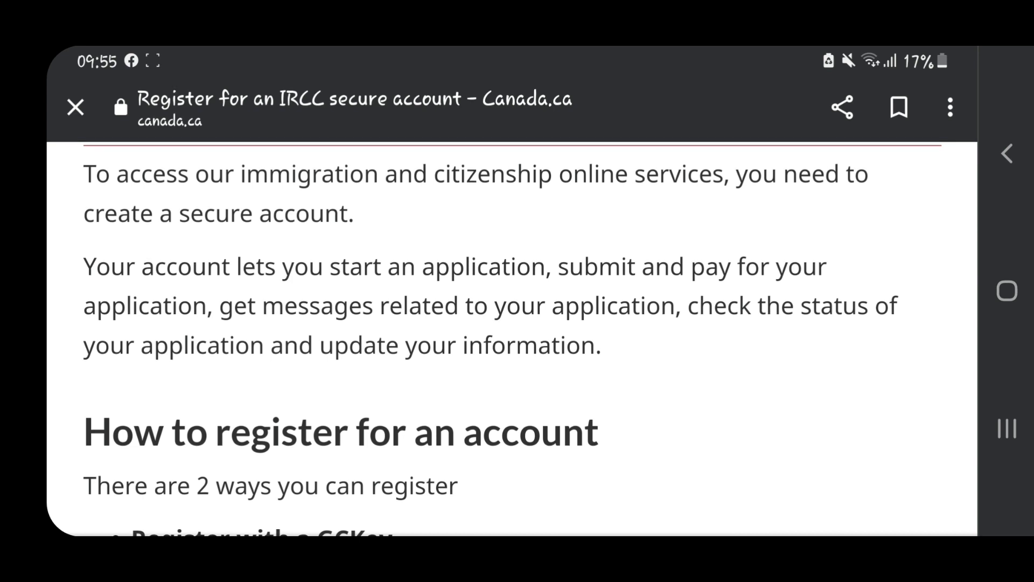
{"action": "scroll", "scroll_direction": "down", "scroll_amount": 3}
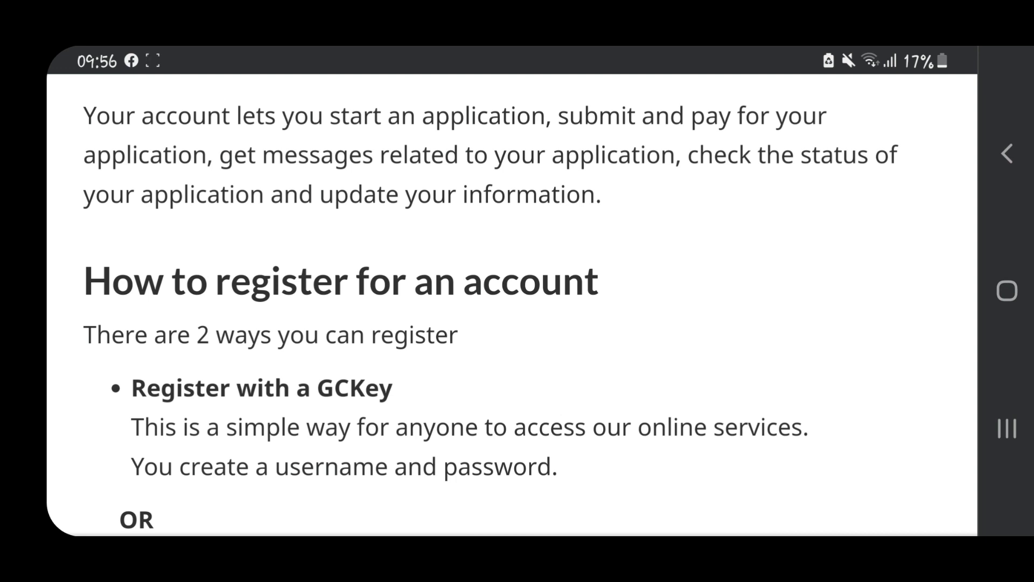
{"action": "scroll", "scroll_direction": "down", "scroll_amount": 3}
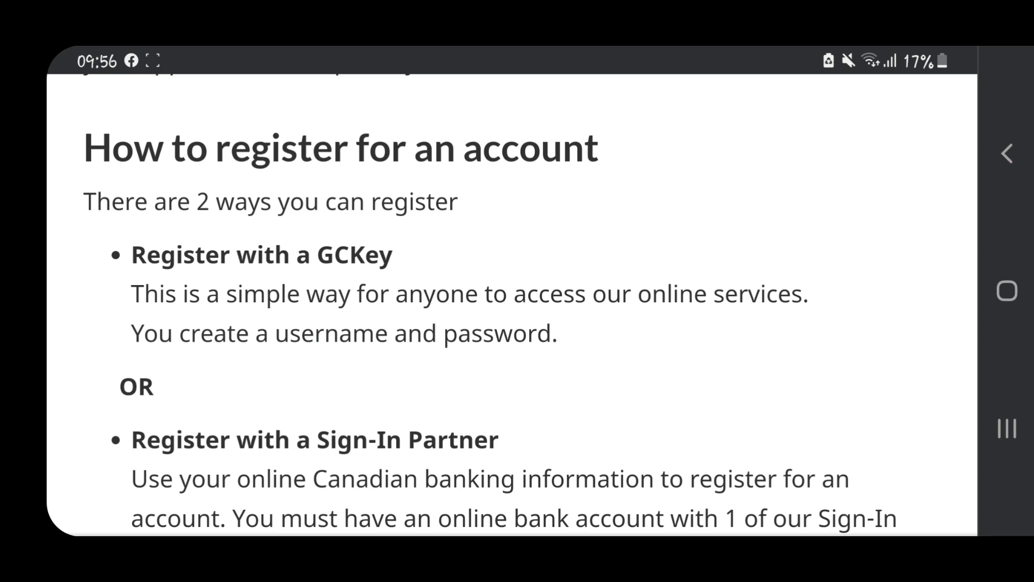
{"action": "scroll", "scroll_direction": "down", "scroll_amount": 3}
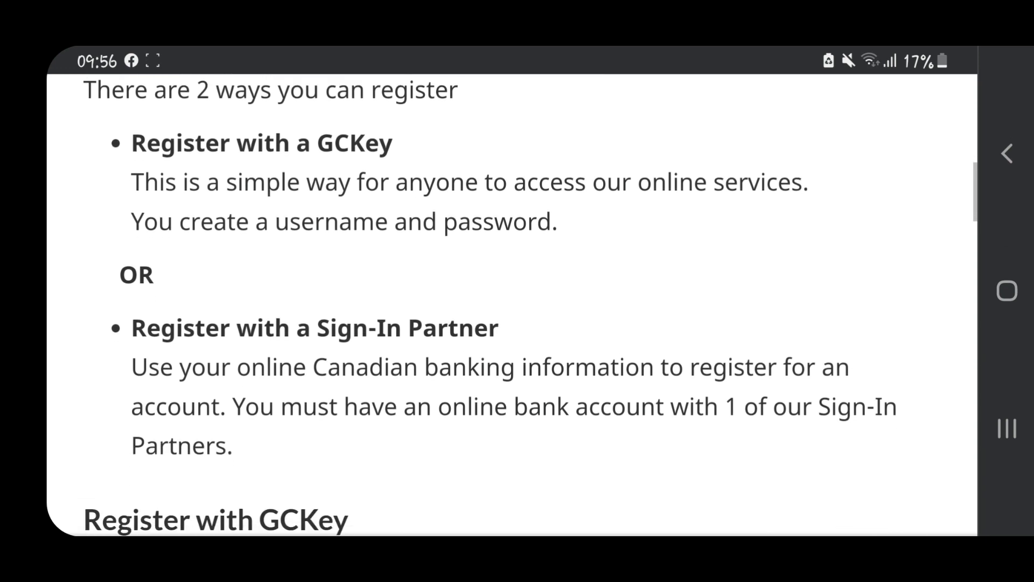
{"action": "scroll", "scroll_direction": "down", "scroll_amount": 3}
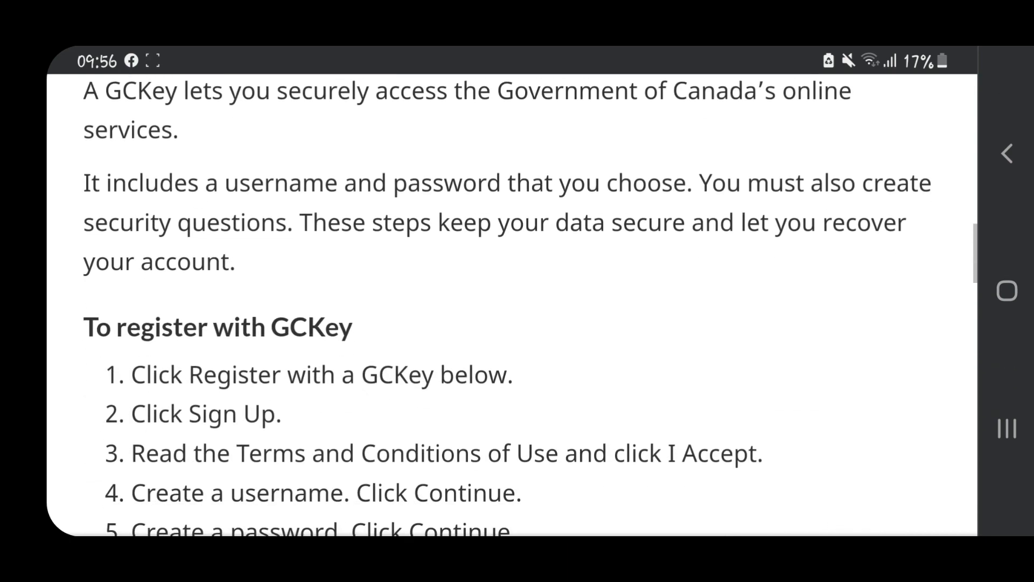
{"action": "scroll", "scroll_direction": "down", "scroll_amount": 3}
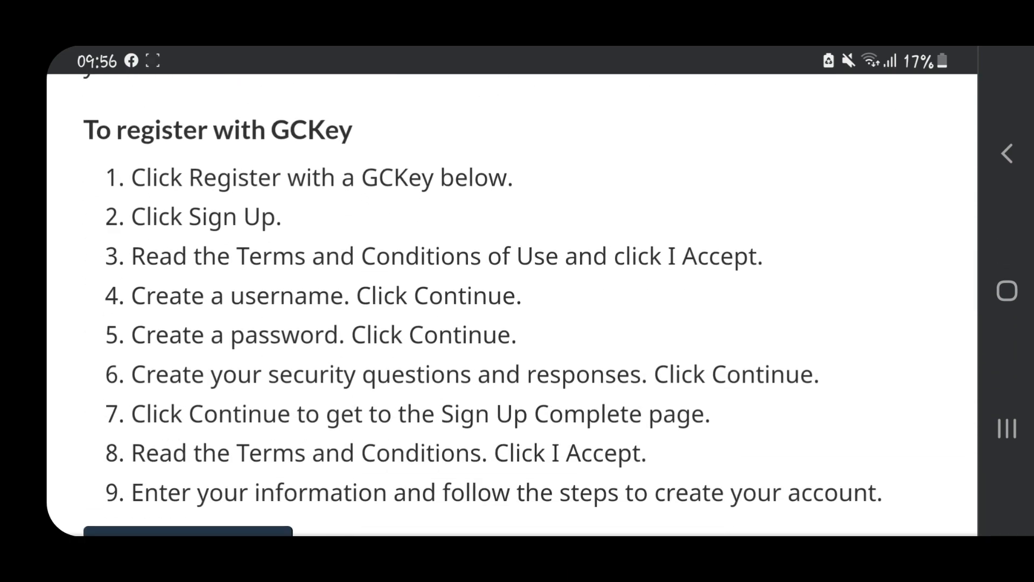
- Review the Sign-In Partner steps and return to the Register with GCKey button
{"action": "scroll", "scroll_direction": "down", "scroll_amount": 3}
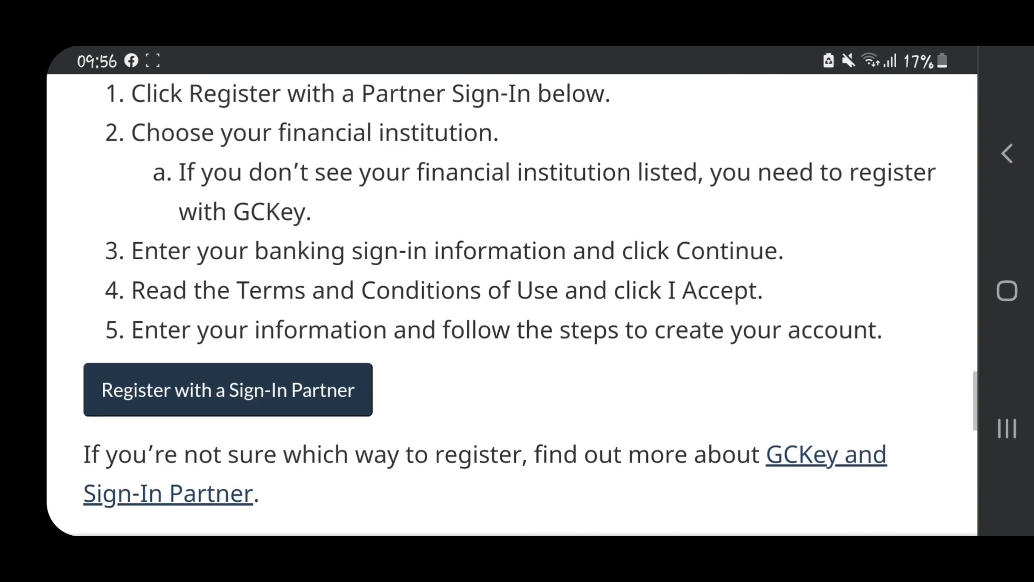
{"action": "scroll", "scroll_direction": "down", "scroll_amount": 3}
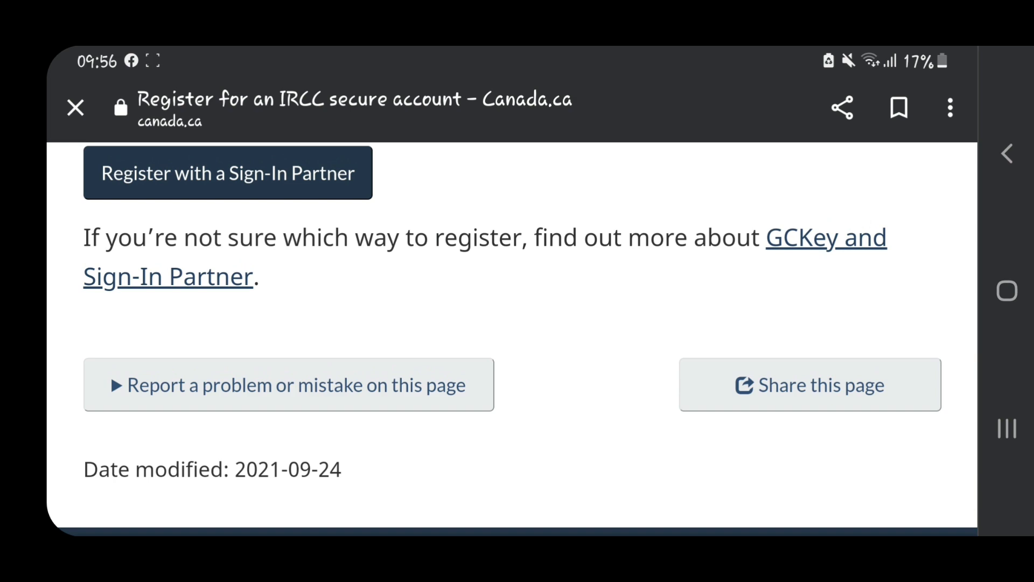
{"action": "scroll", "scroll_direction": "up", "scroll_amount": 3}
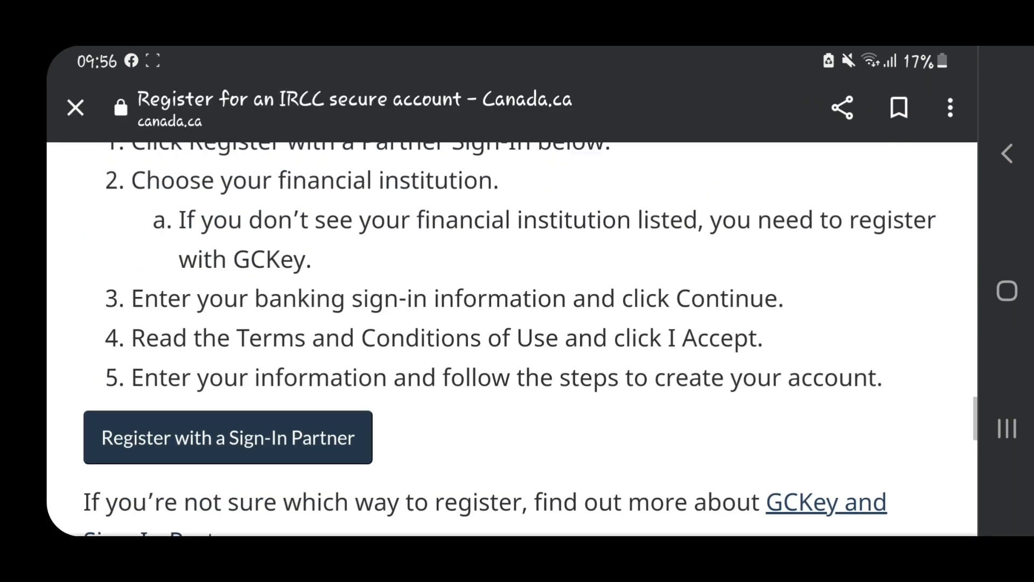
{"action": "scroll", "scroll_direction": "up", "scroll_amount": 3}
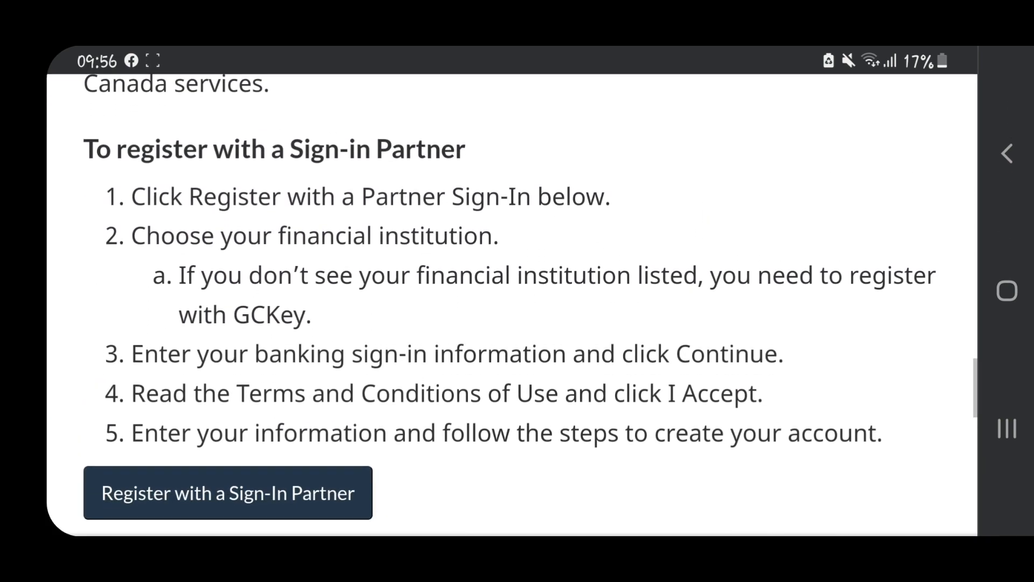
{"action": "scroll", "scroll_direction": "up", "scroll_amount": 3}
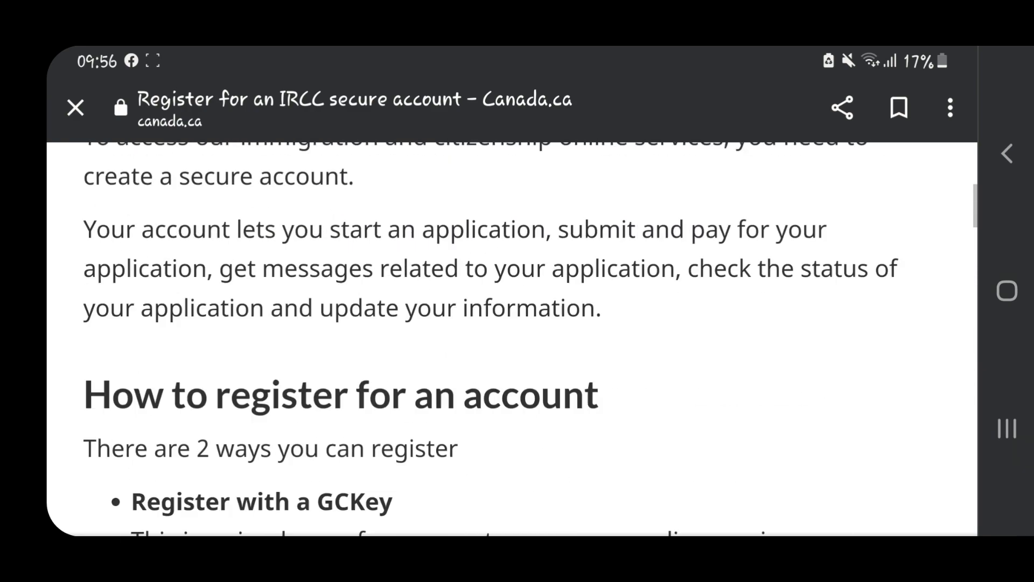
{"action": "scroll", "scroll_direction": "down", "scroll_amount": 3}
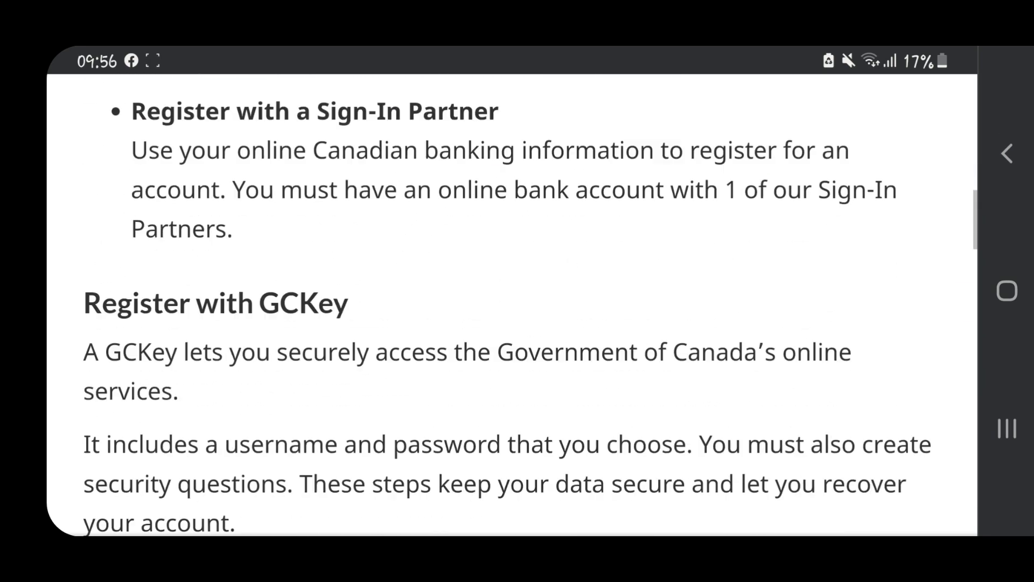
{"action": "scroll", "scroll_direction": "up", "scroll_amount": 3}
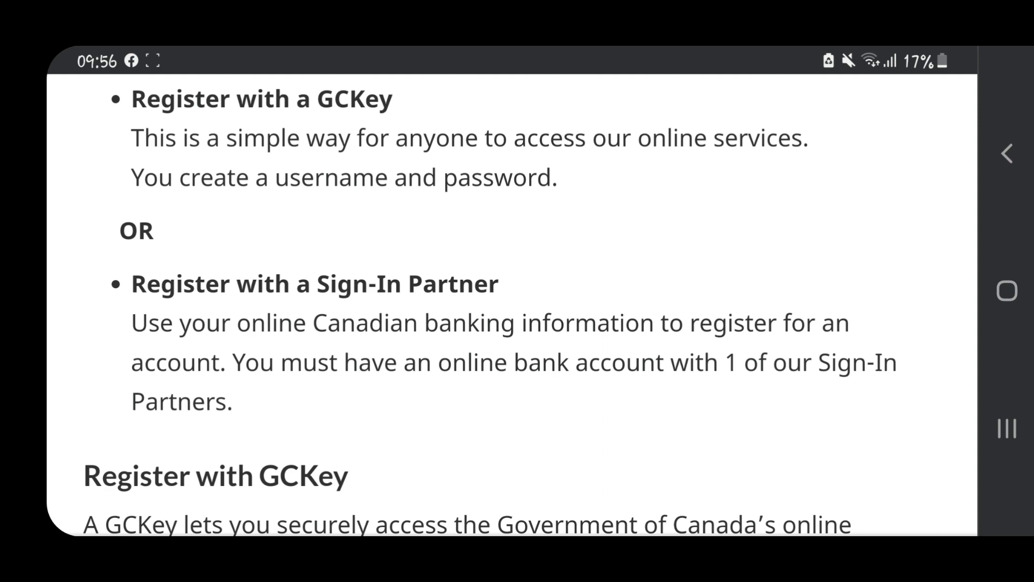
{"action": "scroll", "scroll_direction": "up", "scroll_amount": 3}
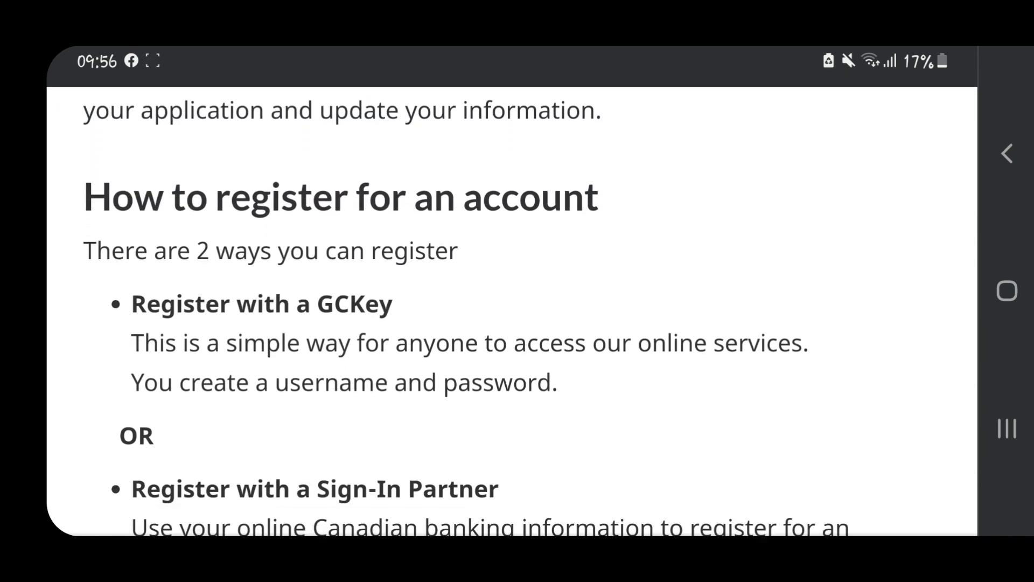
{"action": "scroll", "scroll_direction": "down", "scroll_amount": 3}
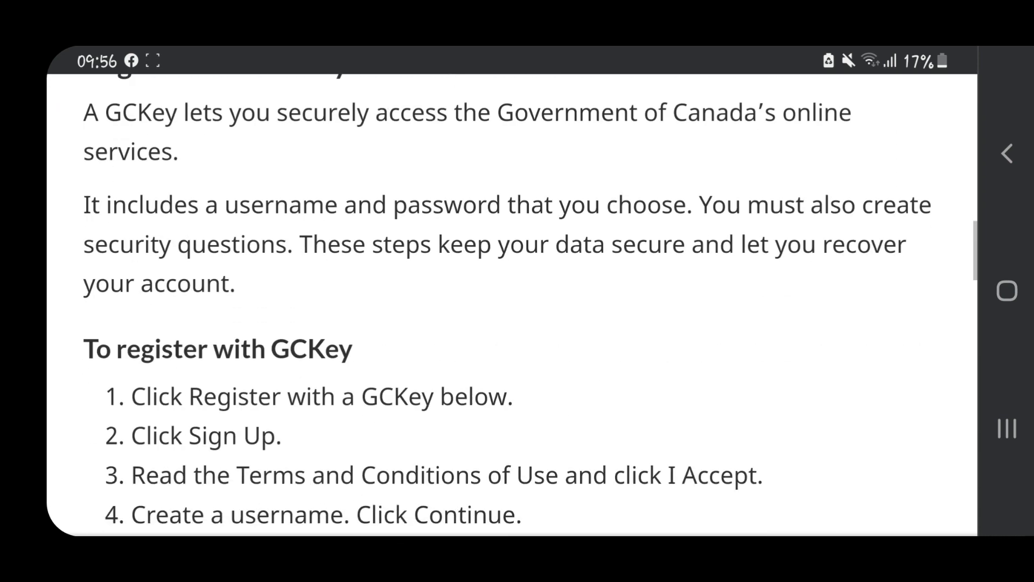
{"action": "scroll", "scroll_direction": "down", "scroll_amount": 3}
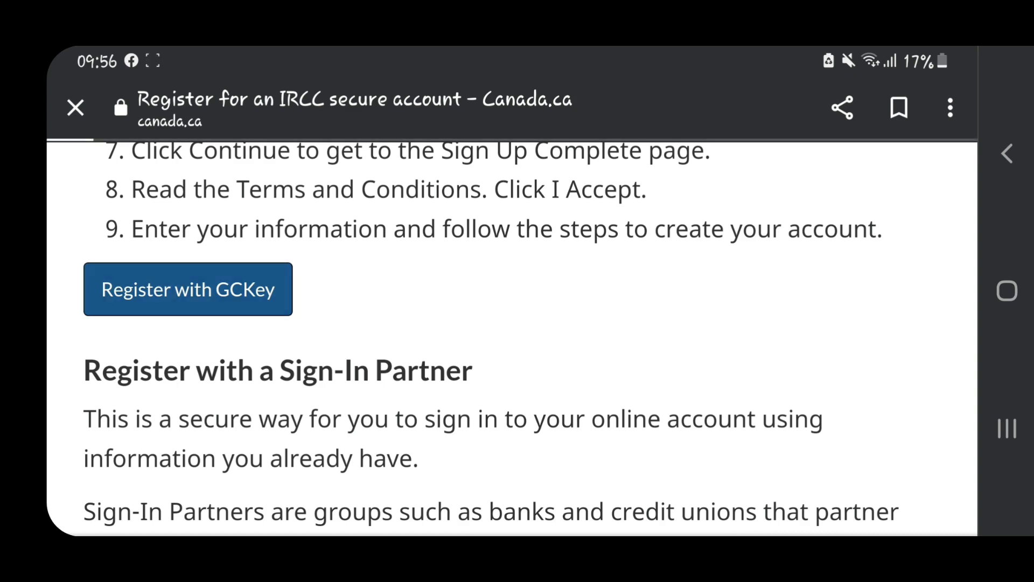
- Start Register with GCKey and bring the Welcome to GCKey page's username field into view
{"action": "left_click", "coordinate": [187, 288]}
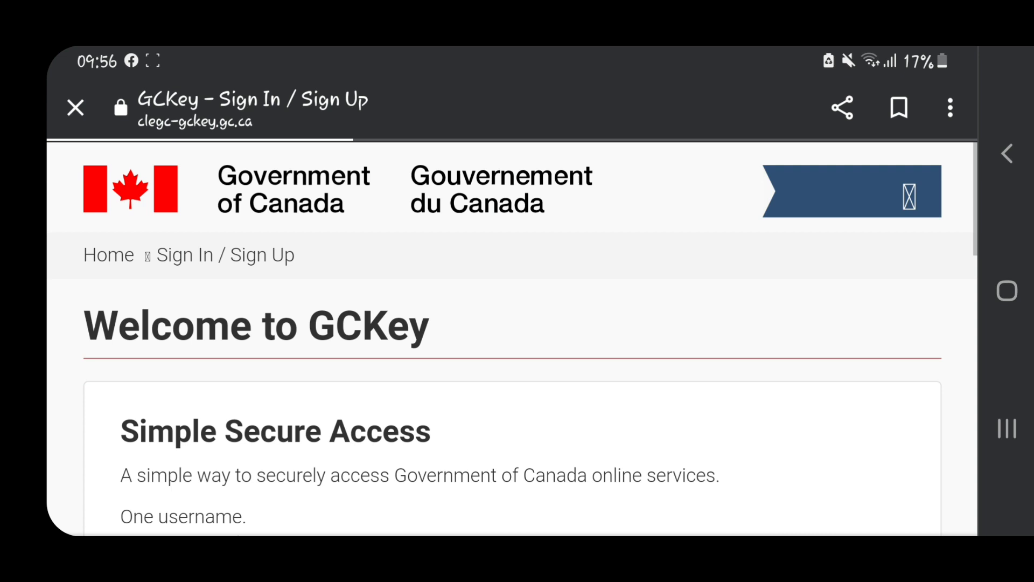
{"action": "scroll", "scroll_direction": "down", "scroll_amount": 3}
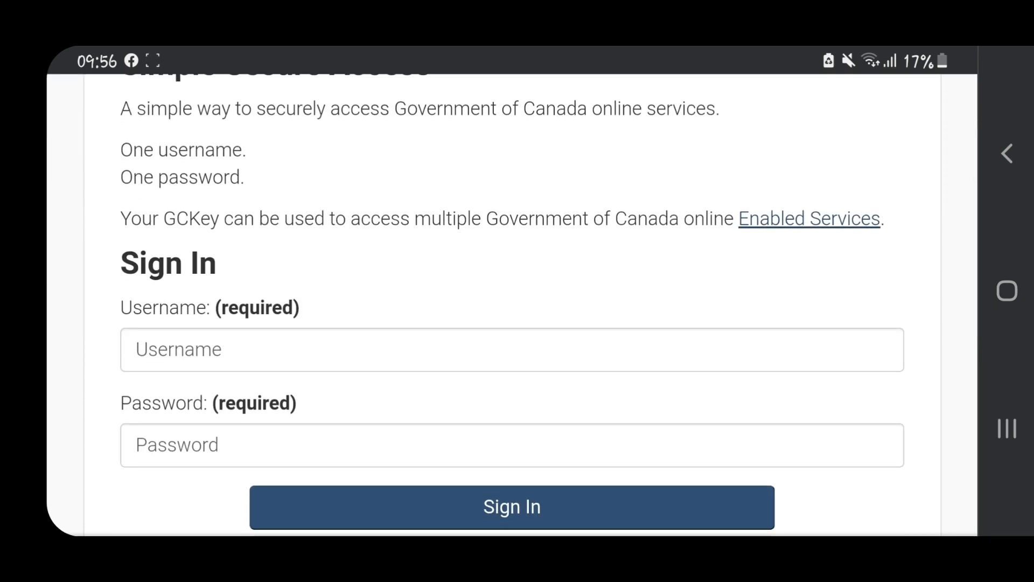
{"action": "scroll", "scroll_direction": "up", "scroll_amount": 3}
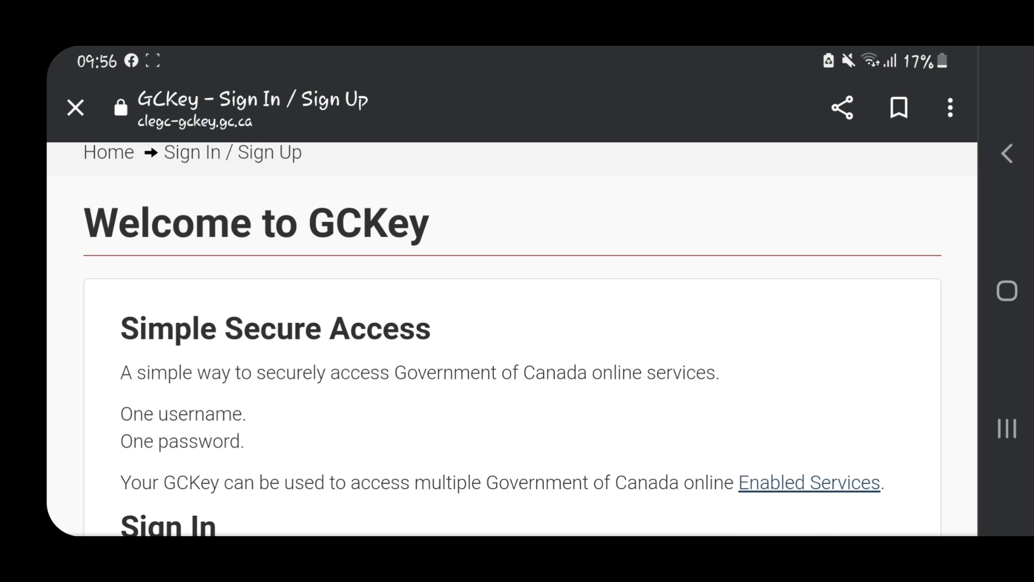
{"action": "scroll", "scroll_direction": "down", "scroll_amount": 3}
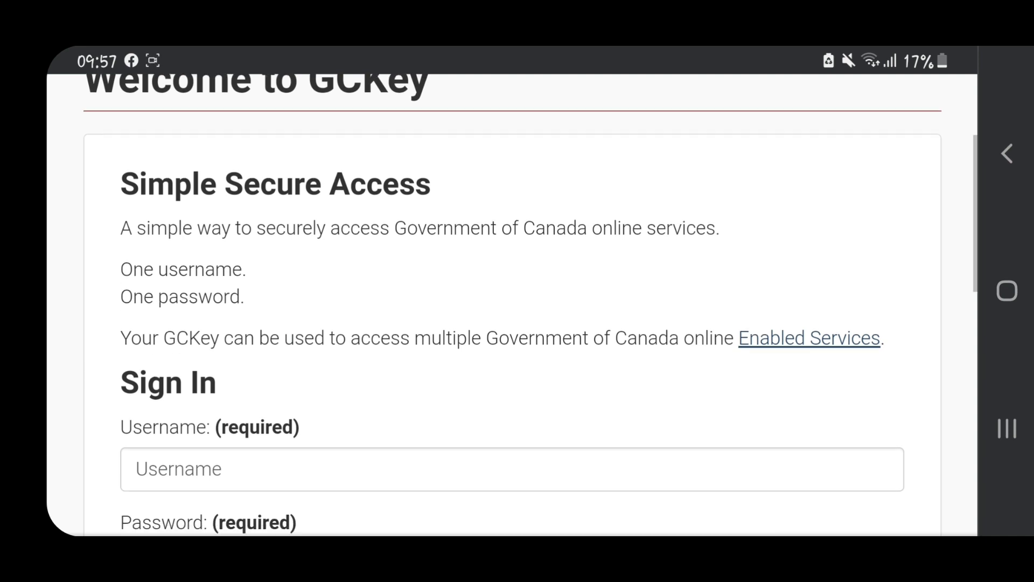
{"action": "scroll", "scroll_direction": "down", "scroll_amount": 3}
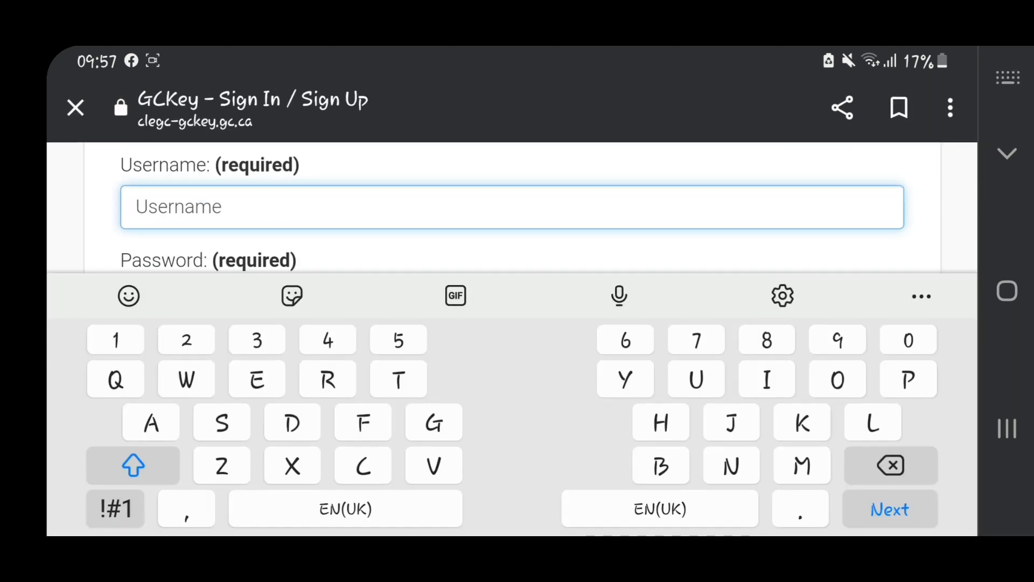
- Try a username Thuo022 on the sign-in page, then move on to Sign Up's Step 1 of 5 Terms and Conditions
{"action": "type", "text": "Thuo"}
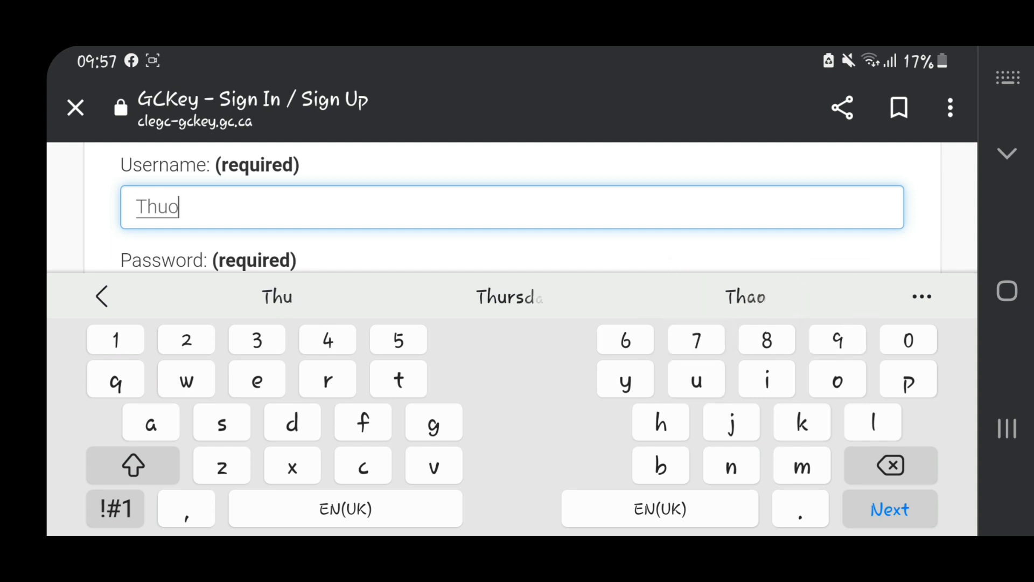
{"action": "left_click", "coordinate": [186, 339]}
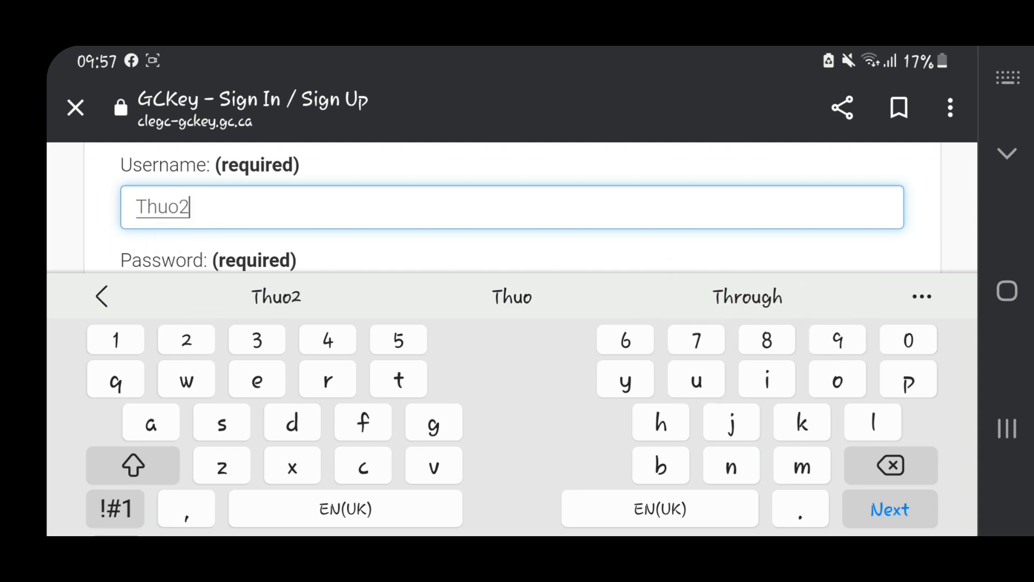
{"action": "type", "text": "022"}
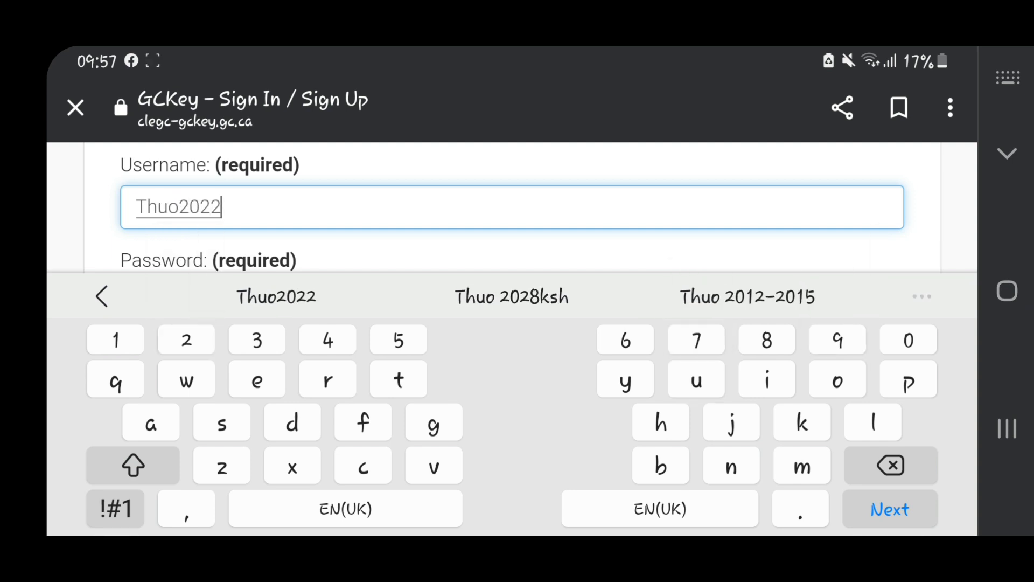
{"action": "scroll", "scroll_direction": "down", "scroll_amount": 3}
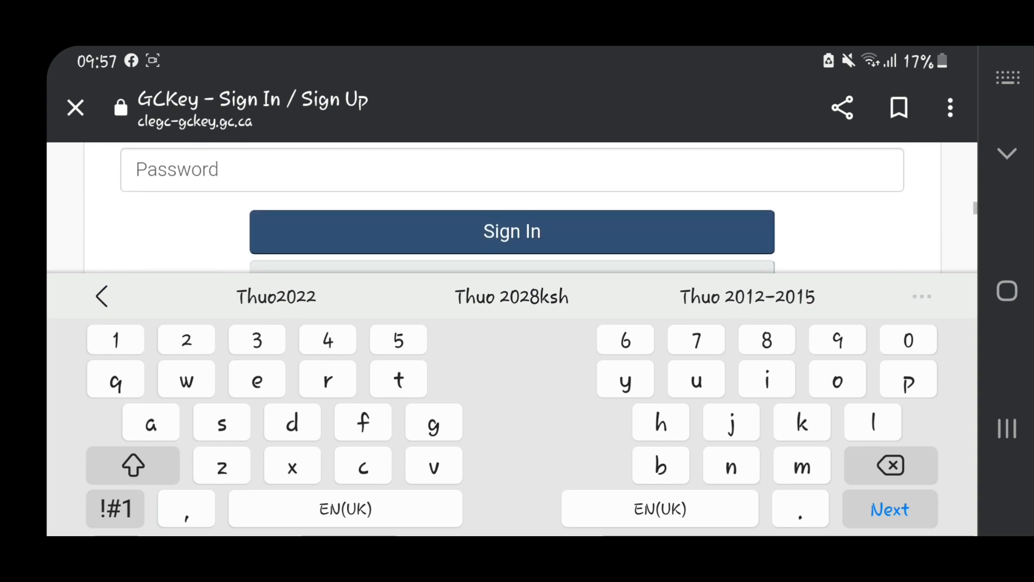
{"action": "scroll", "scroll_direction": "up", "scroll_amount": 3}
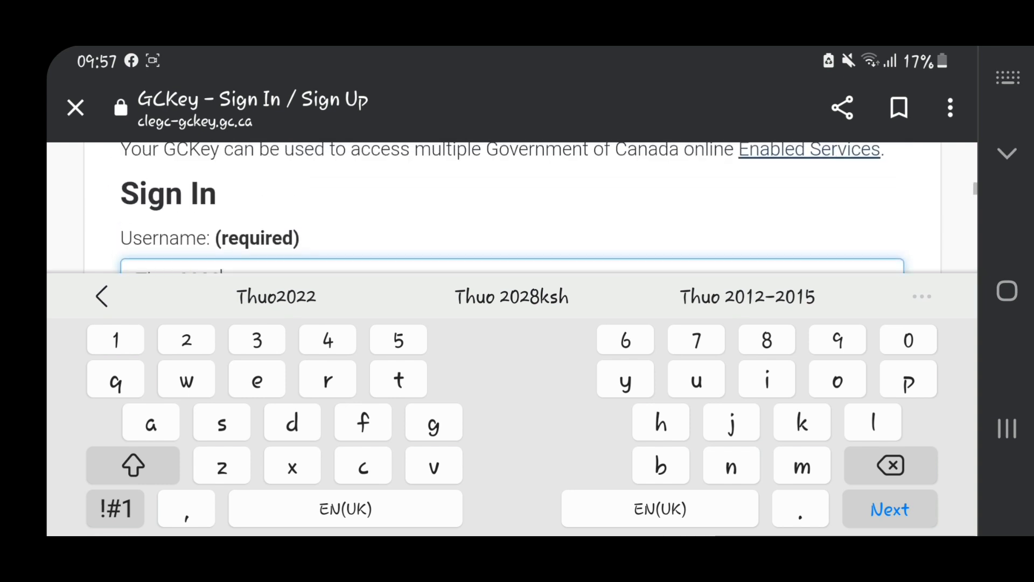
{"action": "left_click", "coordinate": [274, 296]}
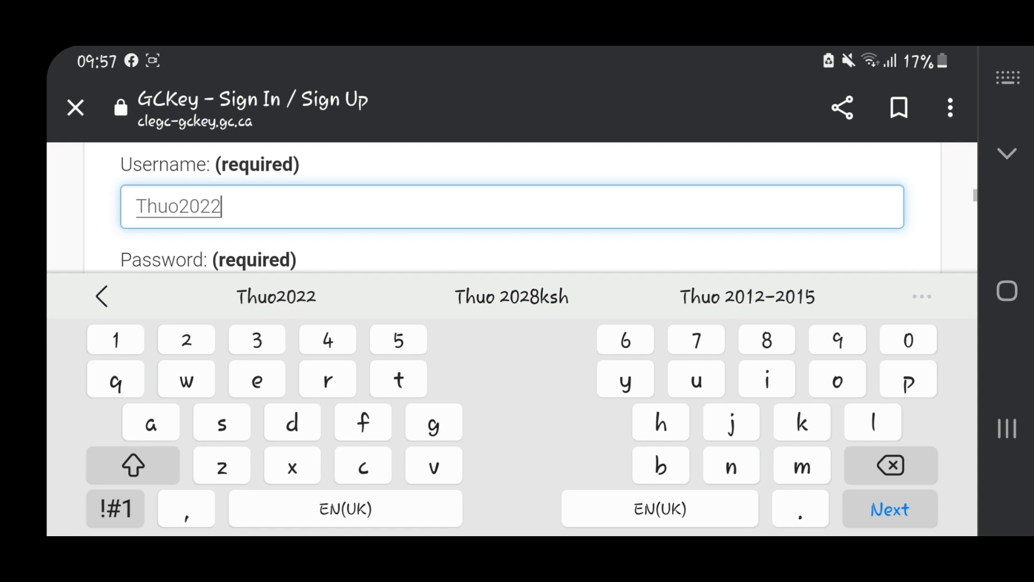
{"action": "scroll", "scroll_direction": "up", "scroll_amount": 3}
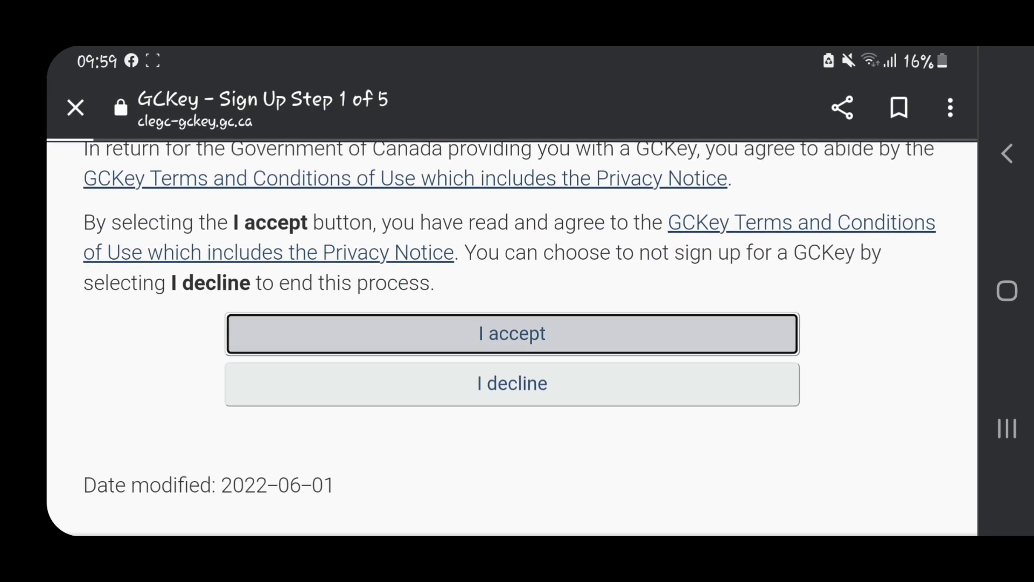
- Accept the GCKey terms and reach the Step 2 of 5 Create Your Username field
{"action": "left_click", "coordinate": [511, 333]}
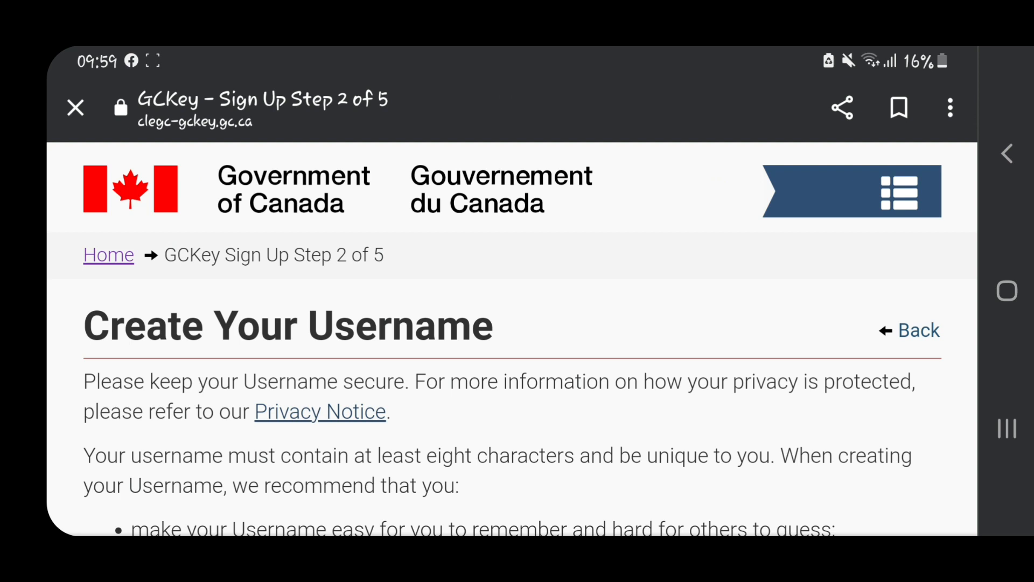
{"action": "scroll", "scroll_direction": "down", "scroll_amount": 3}
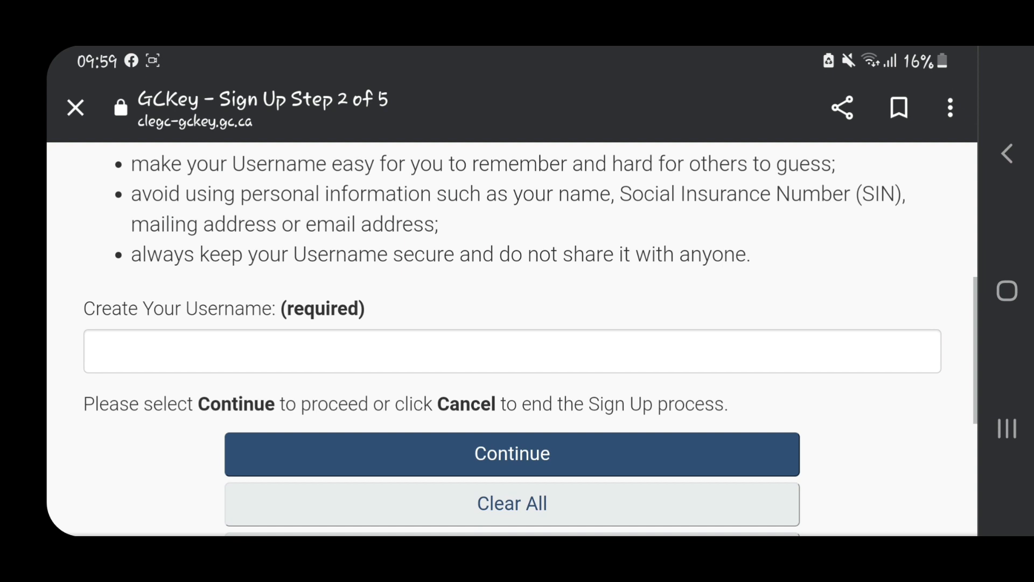
{"action": "scroll", "scroll_direction": "down", "scroll_amount": 3}
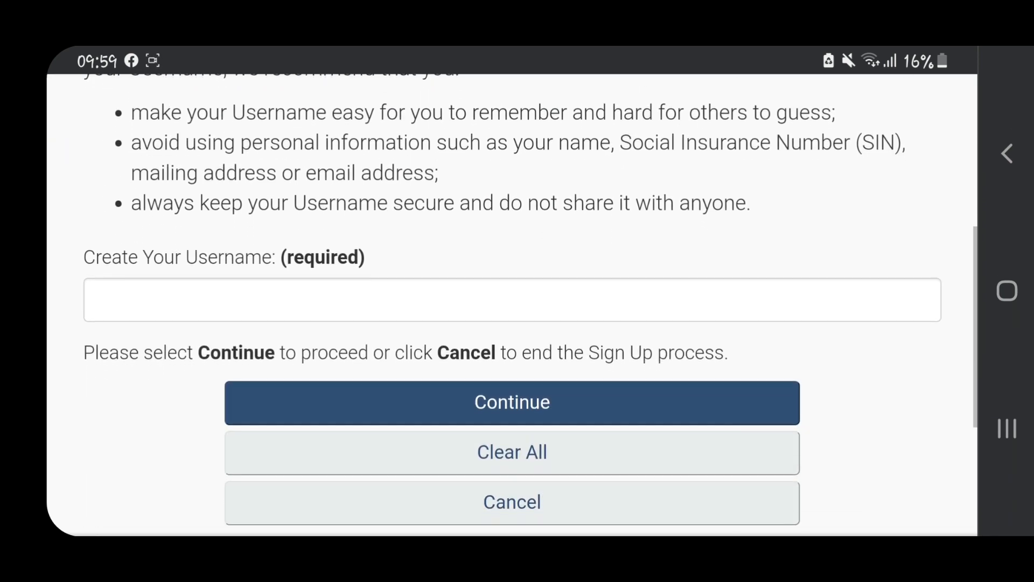
{"action": "scroll", "scroll_direction": "down", "scroll_amount": 3}
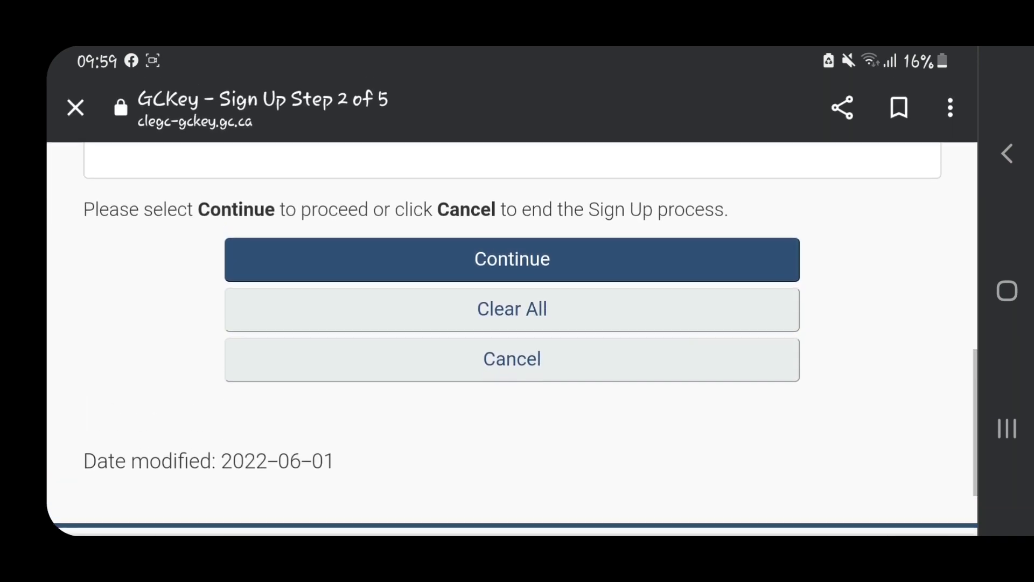
{"action": "scroll", "scroll_direction": "up", "scroll_amount": 3}
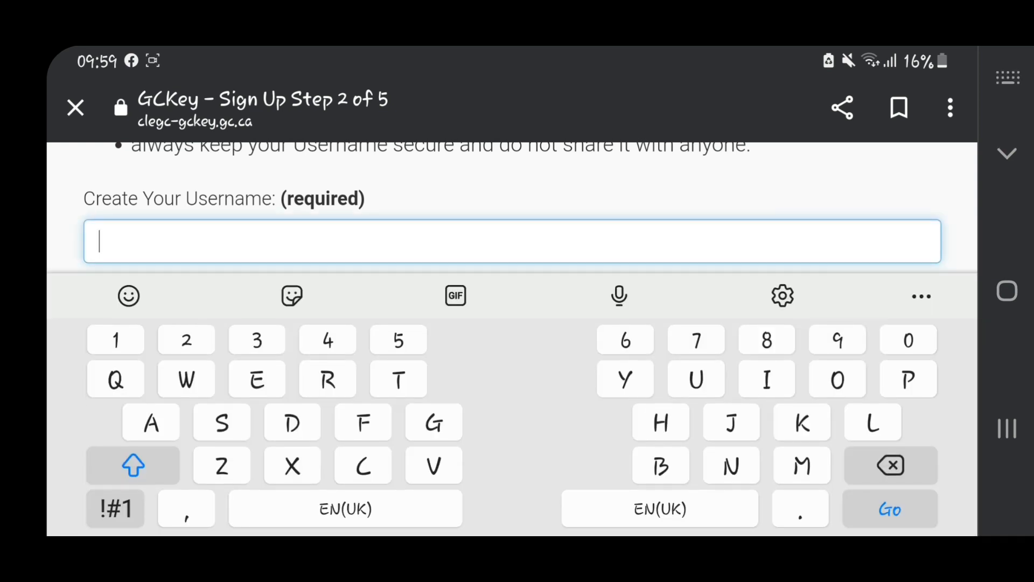
{"action": "type", "text": "Thuo2022"}
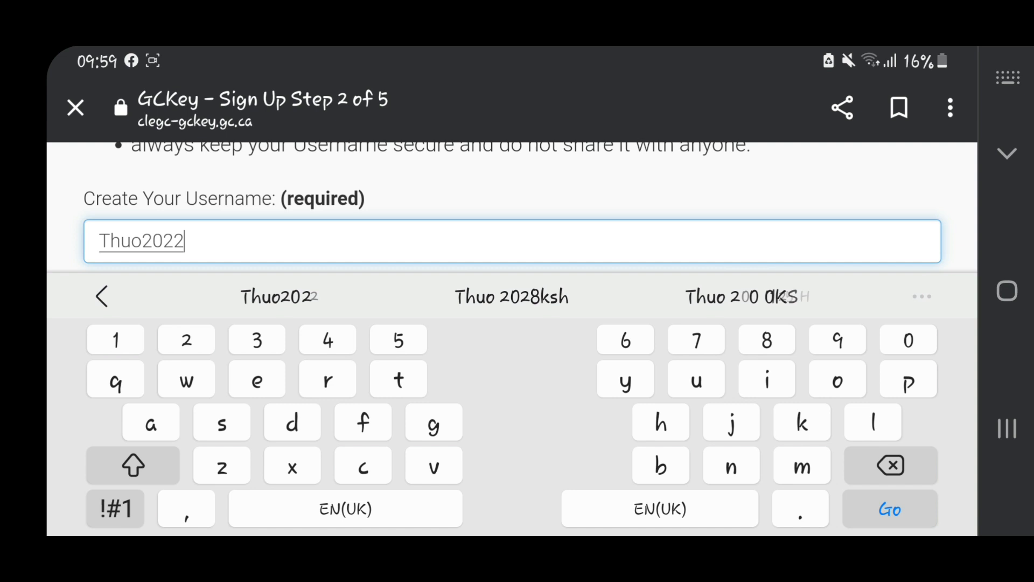
{"action": "left_click", "coordinate": [889, 508]}
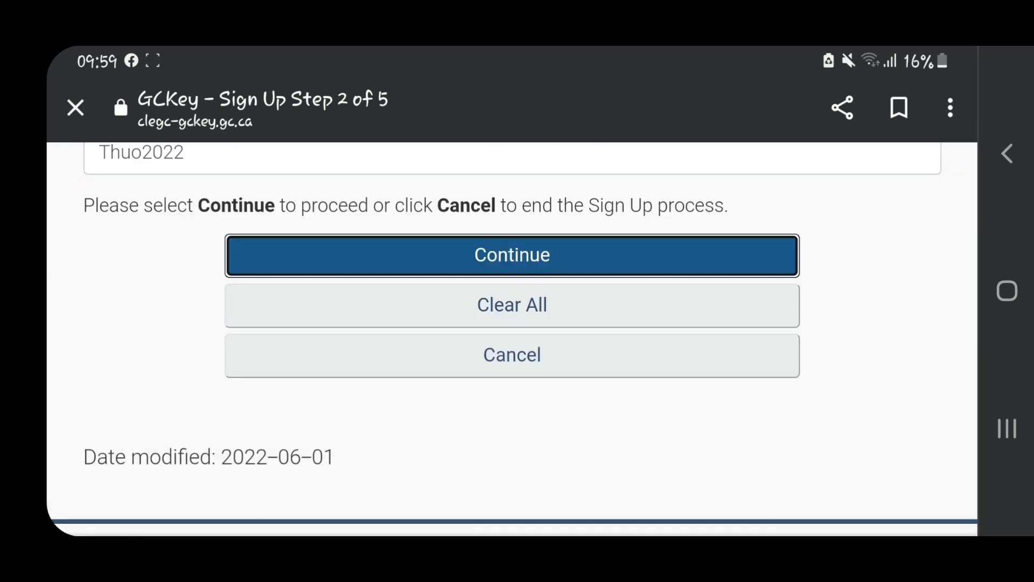
{"action": "scroll", "scroll_direction": "up", "scroll_amount": 3}
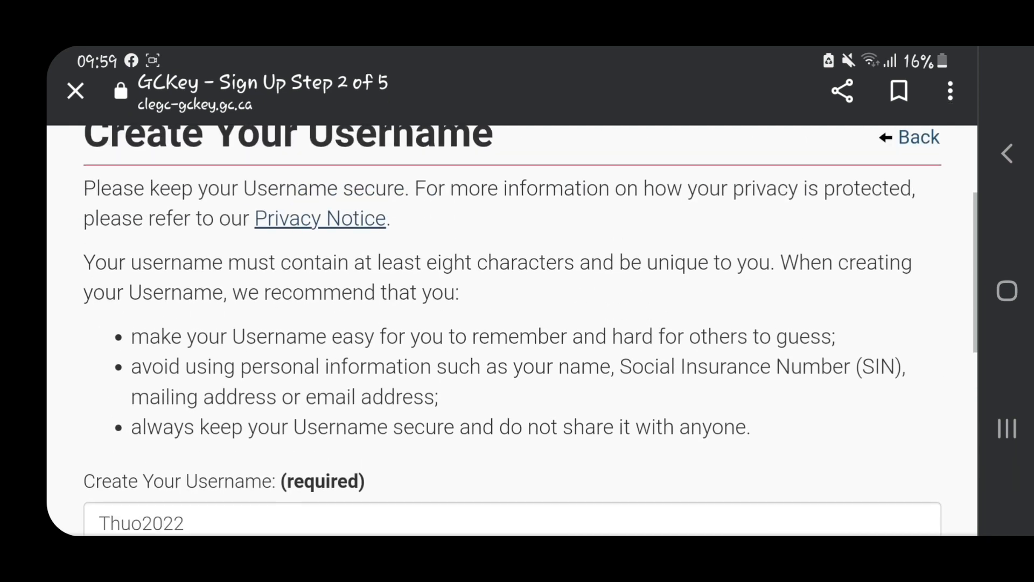
{"action": "scroll", "scroll_direction": "down", "scroll_amount": 3}
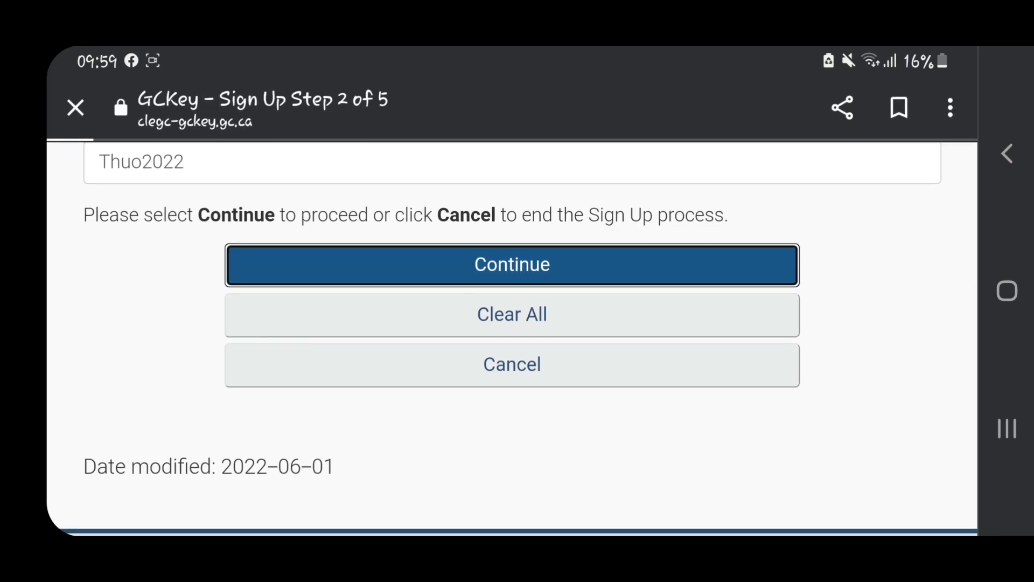
{"action": "left_click", "coordinate": [511, 265]}
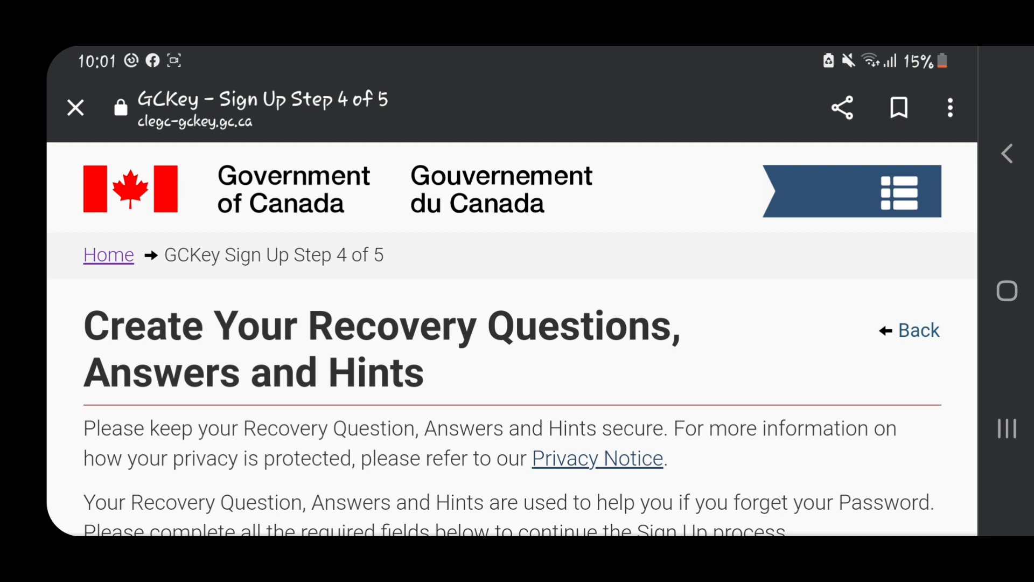
- Read the recovery question rules and scroll to the first recovery question dropdown
{"action": "scroll", "scroll_direction": "down", "scroll_amount": 3}
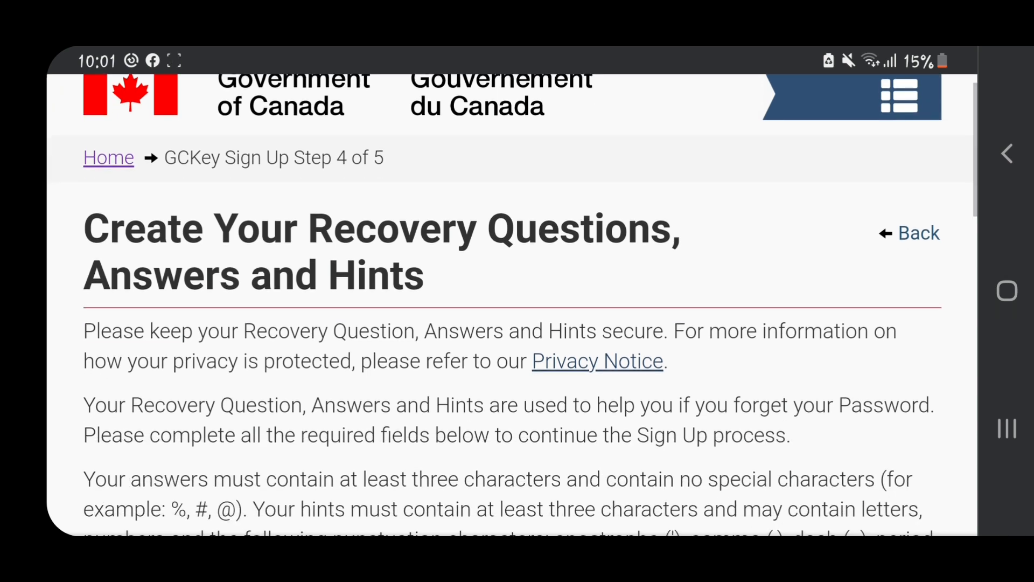
{"action": "scroll", "scroll_direction": "down", "scroll_amount": 3}
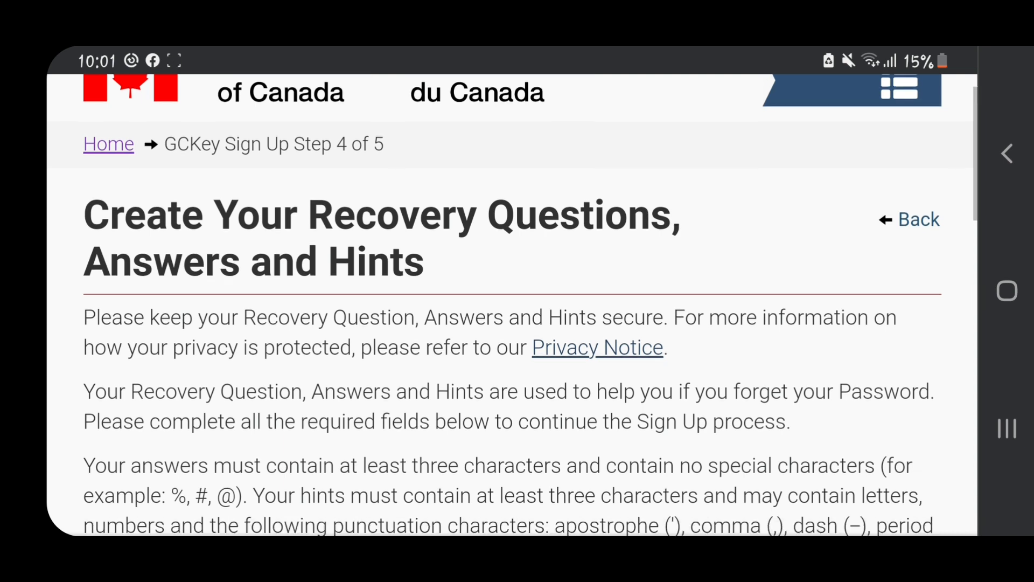
{"action": "scroll", "scroll_direction": "up", "scroll_amount": 3}
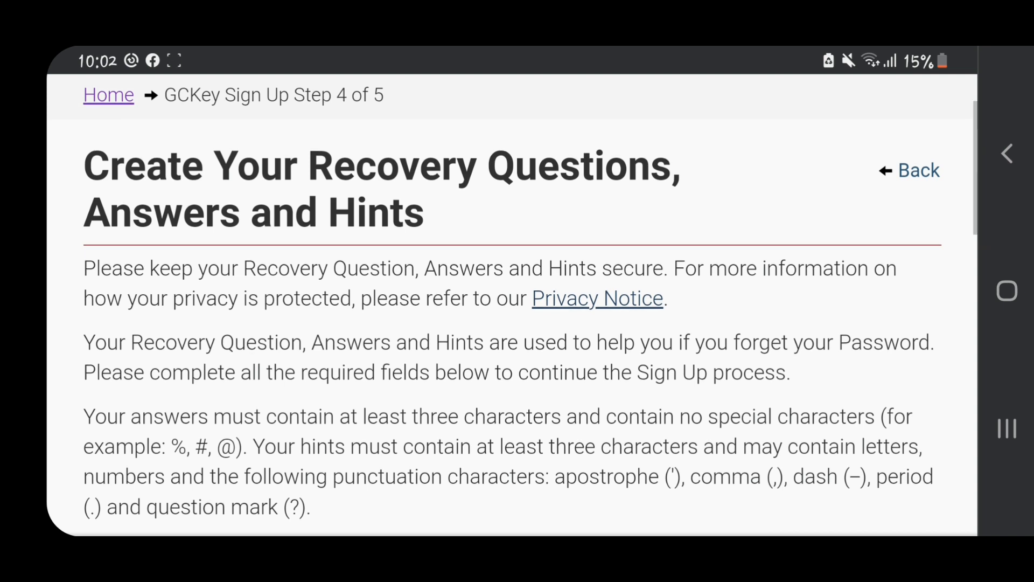
{"action": "scroll", "scroll_direction": "down", "scroll_amount": 3}
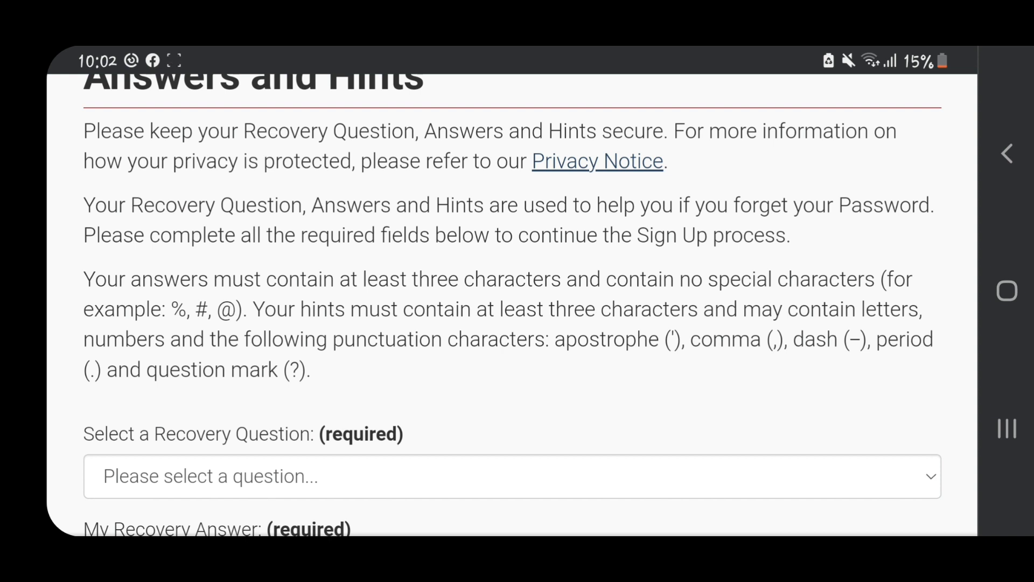
{"action": "scroll", "scroll_direction": "down", "scroll_amount": 3}
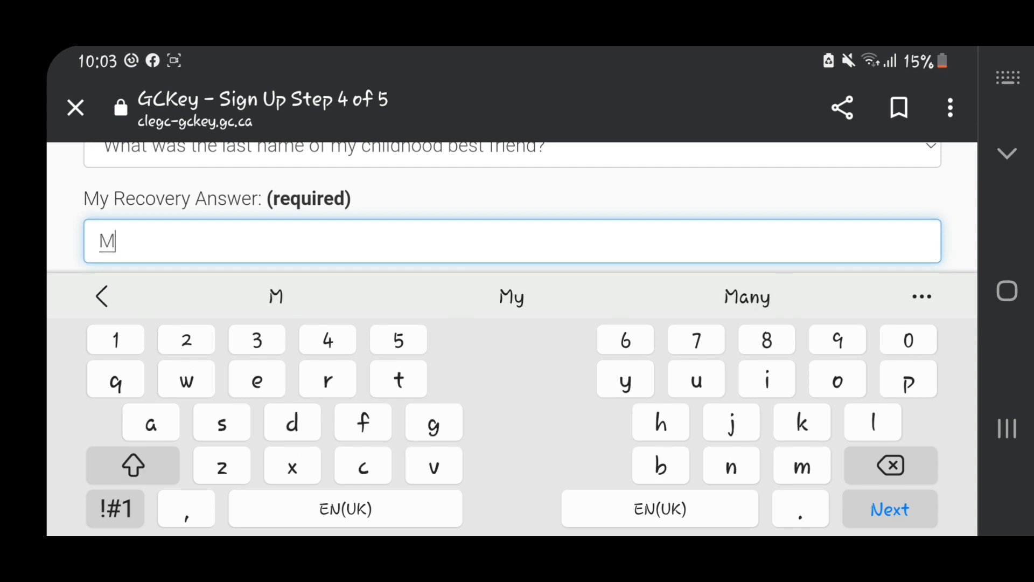
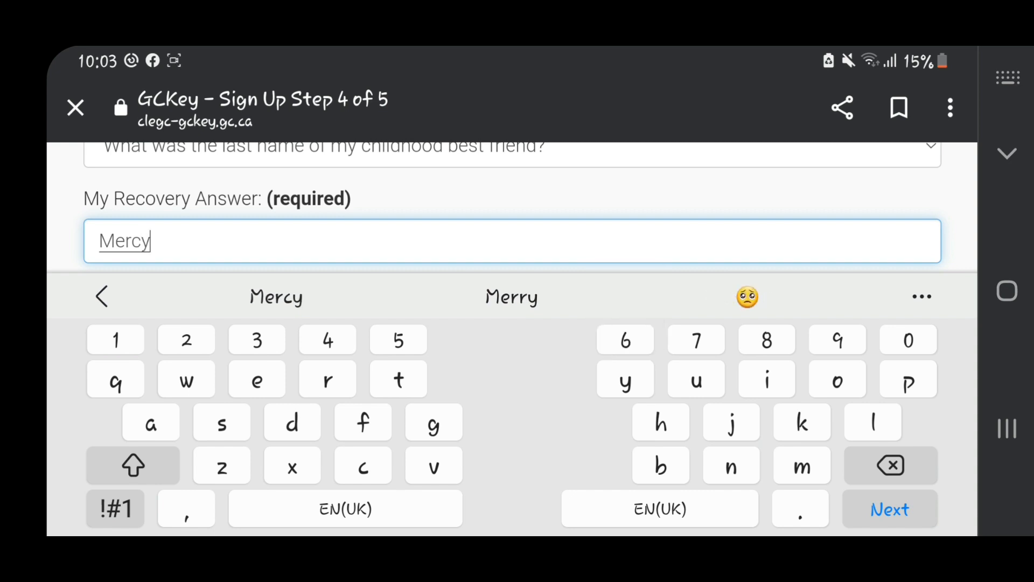
{"action": "scroll", "scroll_direction": "down", "scroll_amount": 3}
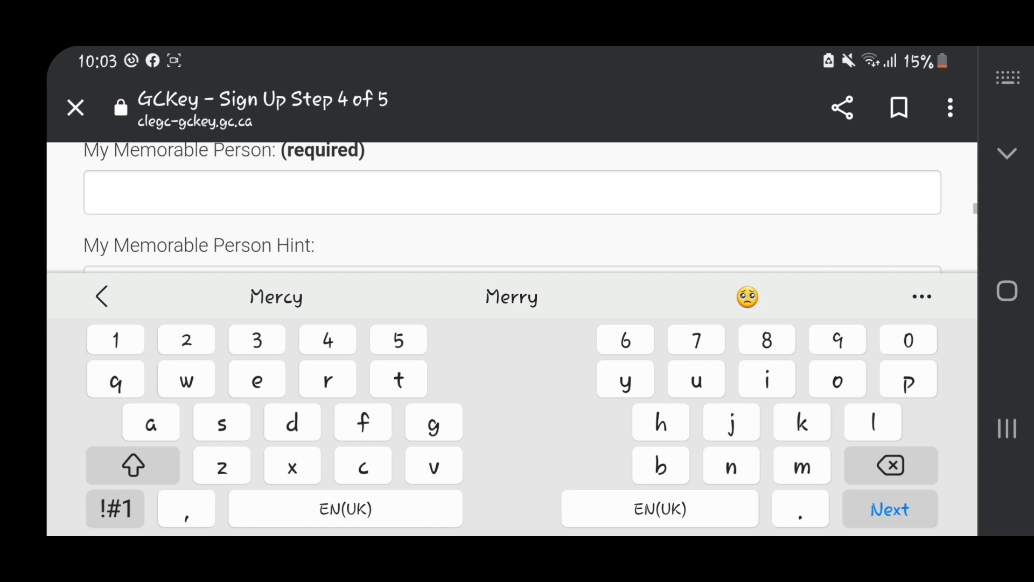
{"action": "scroll", "scroll_direction": "up", "scroll_amount": 3}
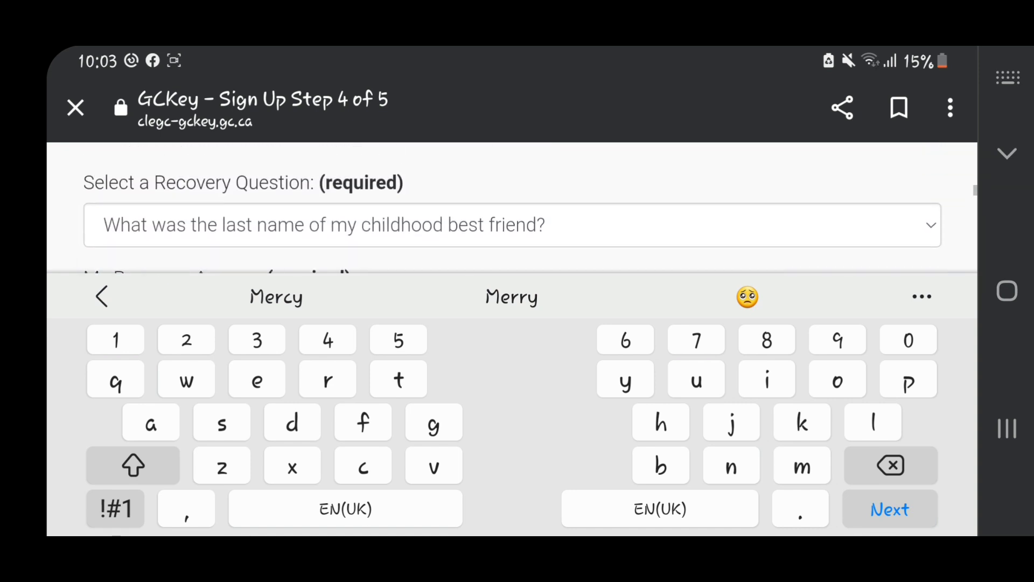
{"action": "scroll", "scroll_direction": "down", "scroll_amount": 3}
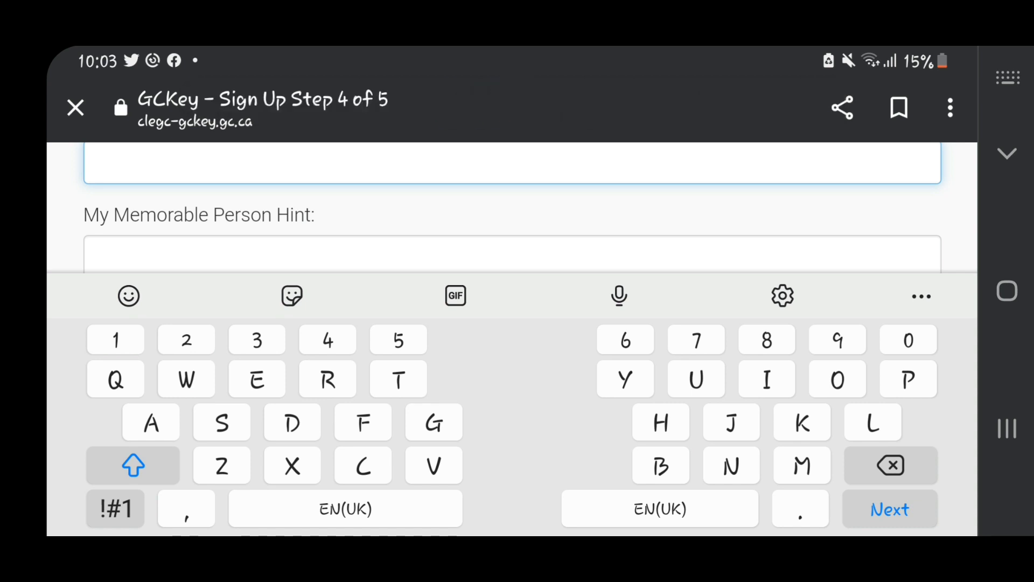
{"action": "scroll", "scroll_direction": "up", "scroll_amount": 3}
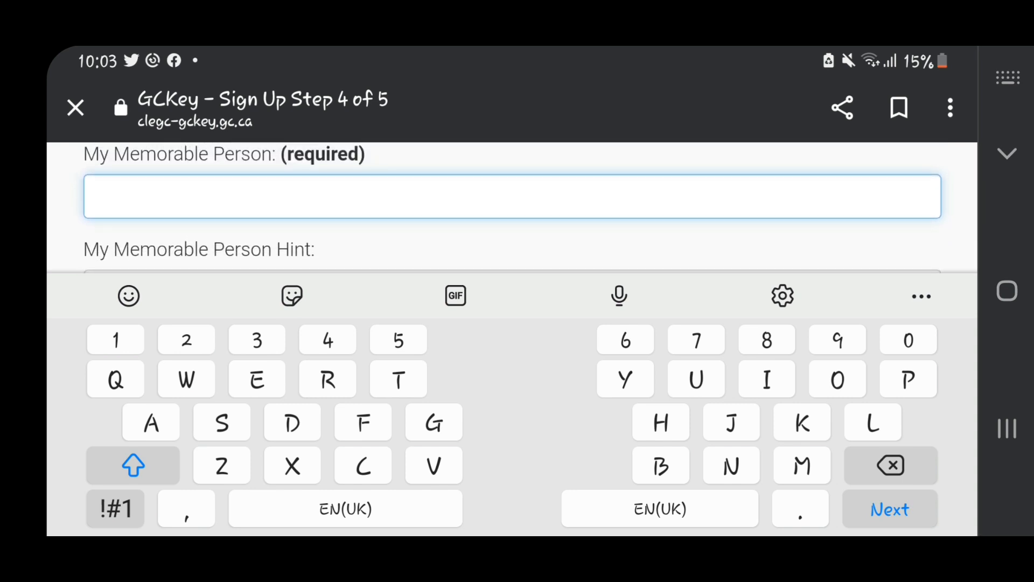
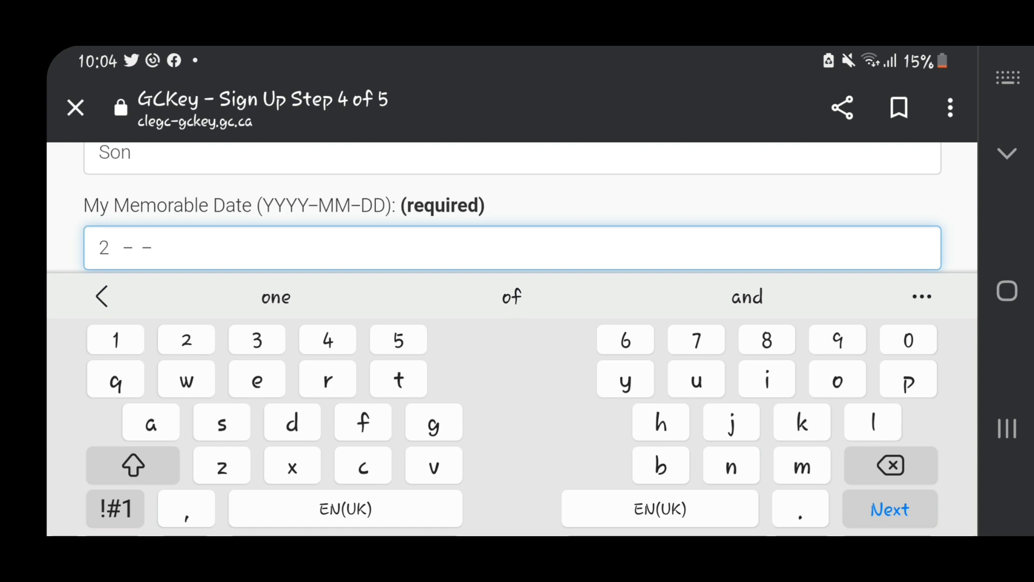
{"action": "left_click", "coordinate": [397, 339]}
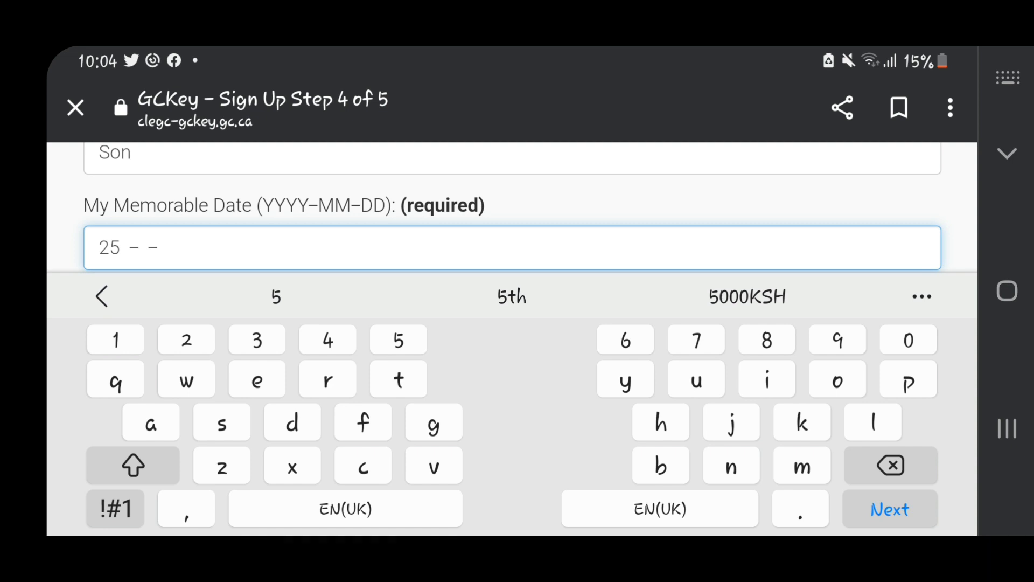
{"action": "left_click", "coordinate": [888, 465]}
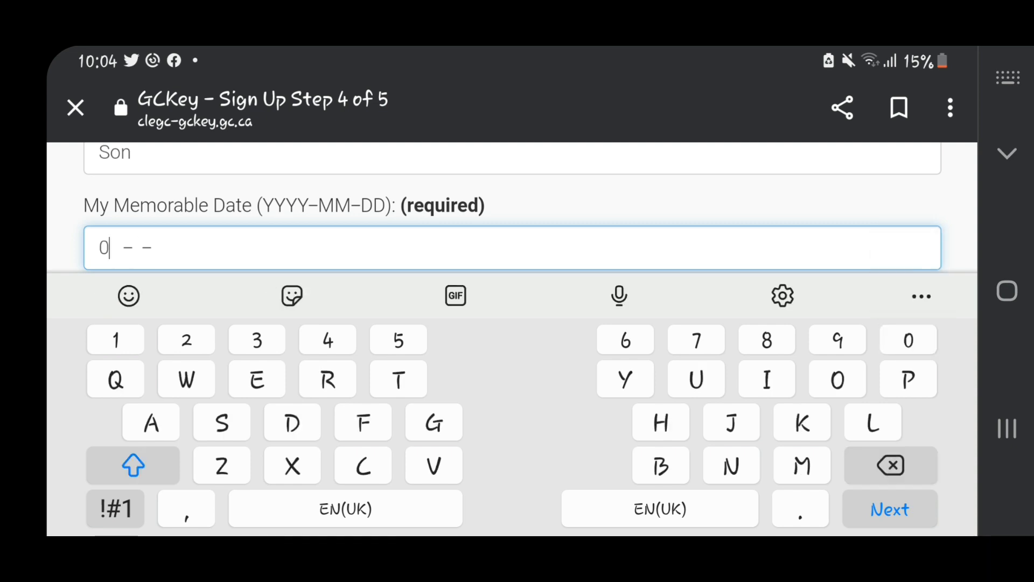
{"action": "left_click", "coordinate": [397, 339]}
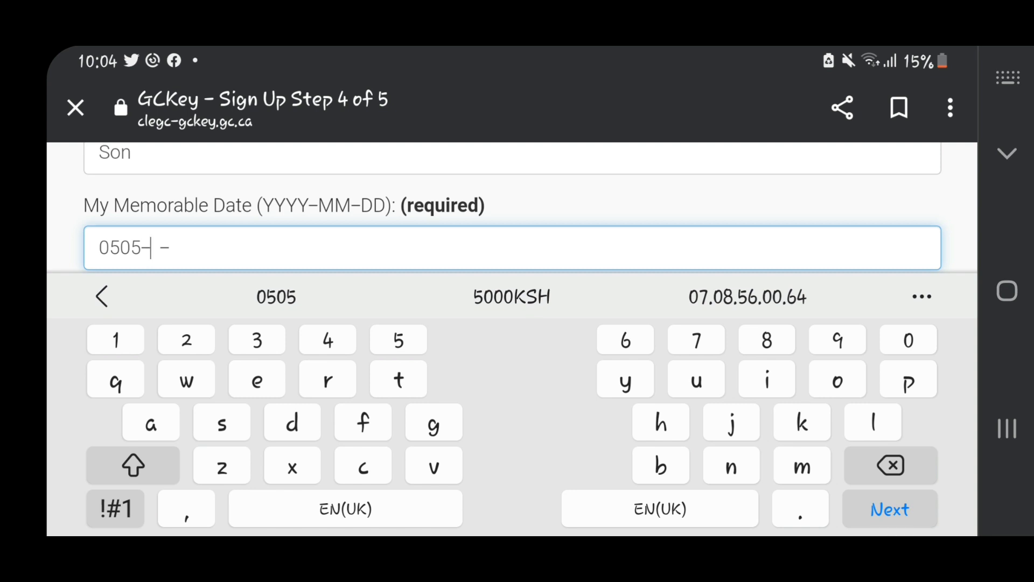
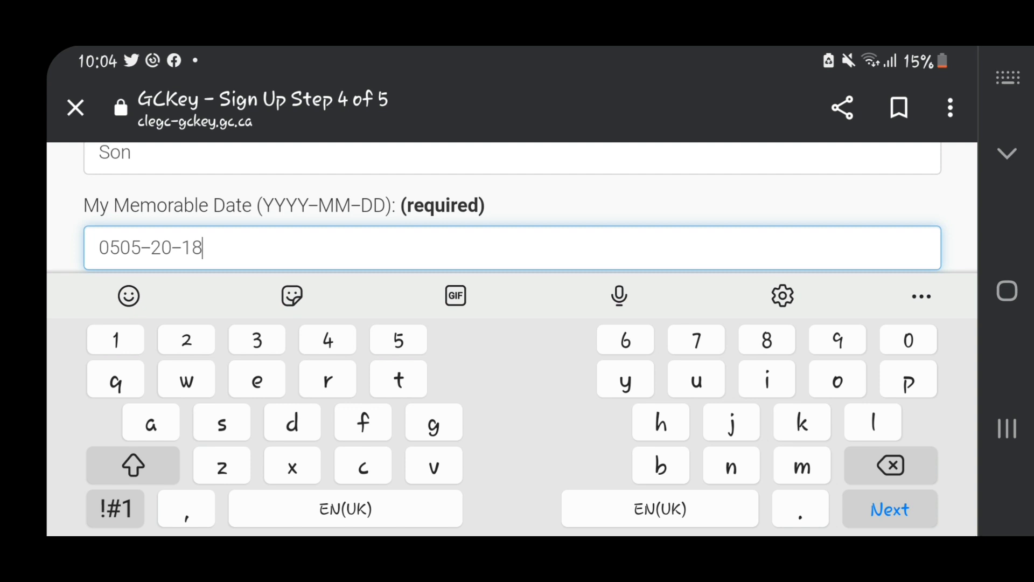
- Clear the misformatted date, re-enter it in YYYY-MM-DD form and move to the date hint
{"action": "left_click", "coordinate": [890, 465]}
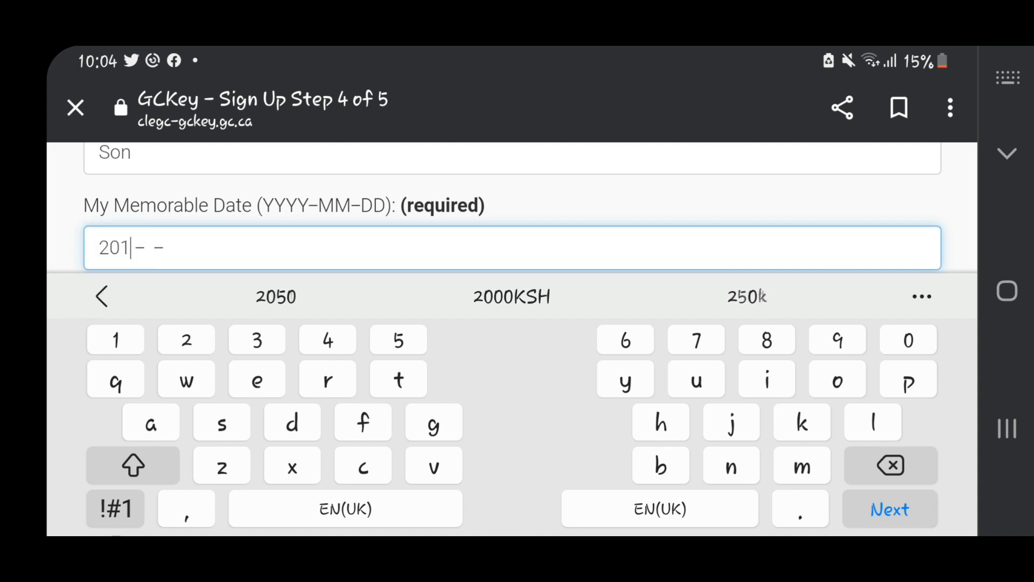
{"action": "type", "text": "8"}
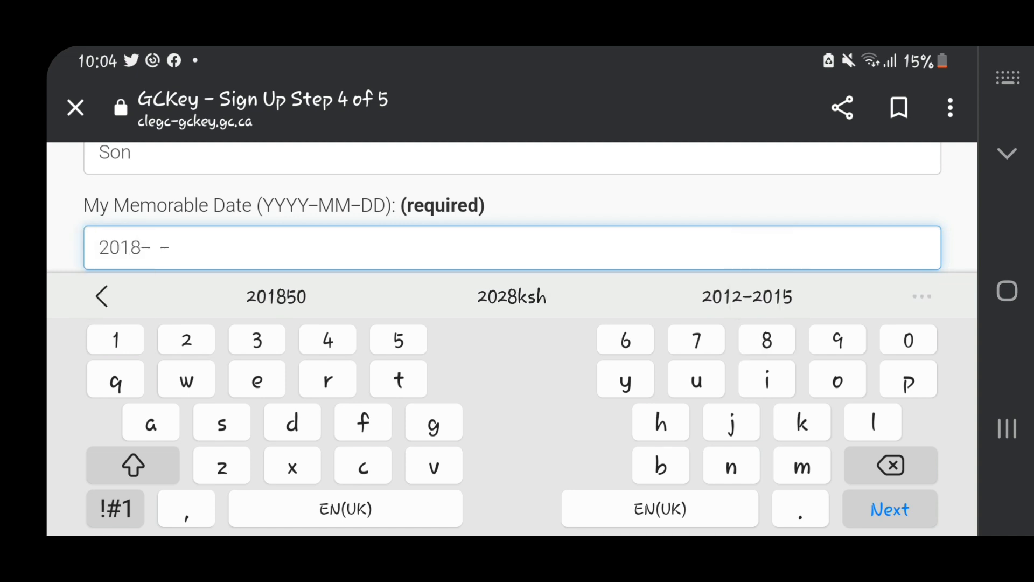
{"action": "left_click", "coordinate": [908, 339]}
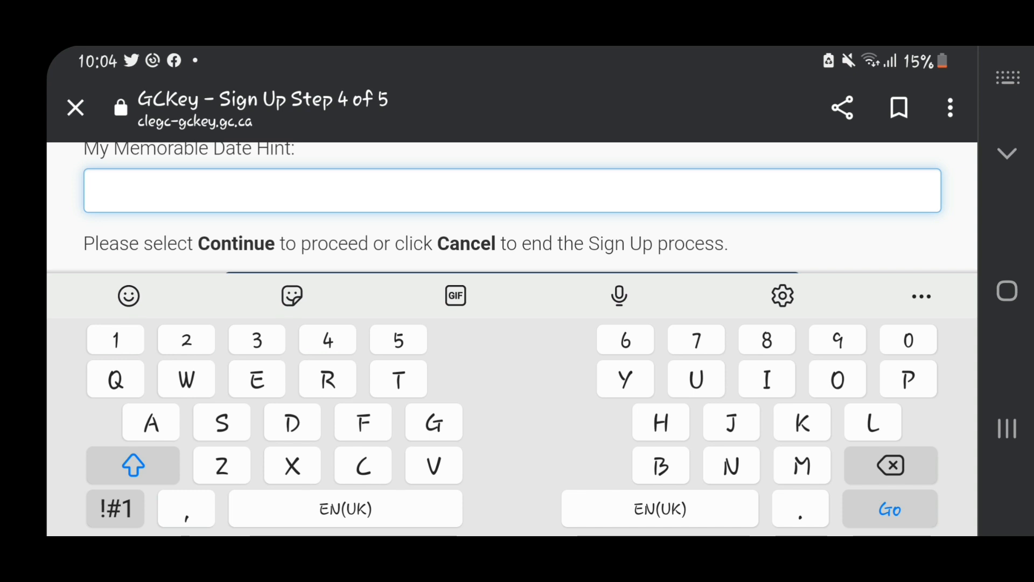
- Leave the date hint empty and submit step 4 with Continue, reaching step 5 of 5
{"action": "left_click", "coordinate": [660, 466]}
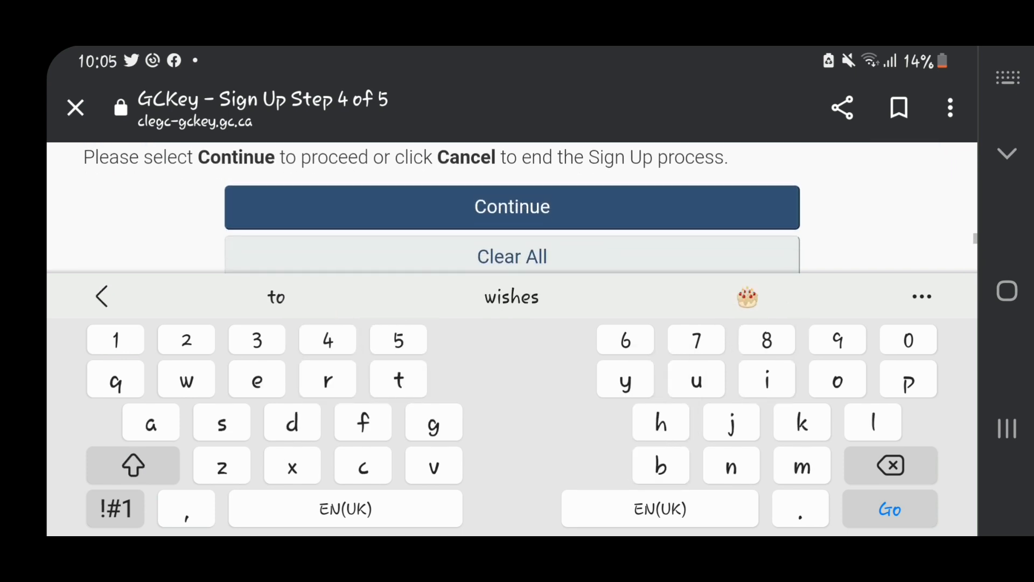
{"action": "scroll", "scroll_direction": "up", "scroll_amount": 3}
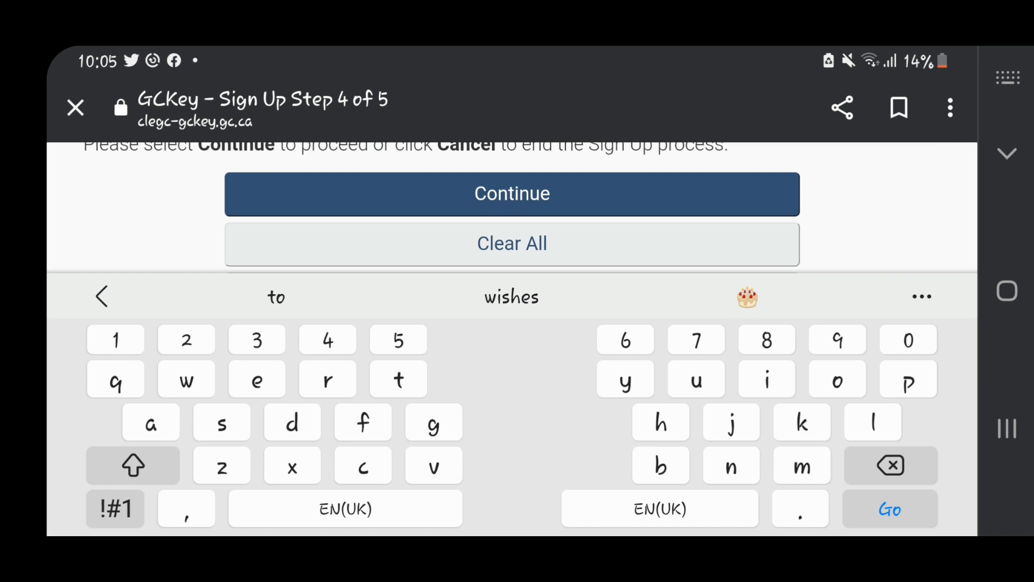
{"action": "left_click", "coordinate": [510, 194]}
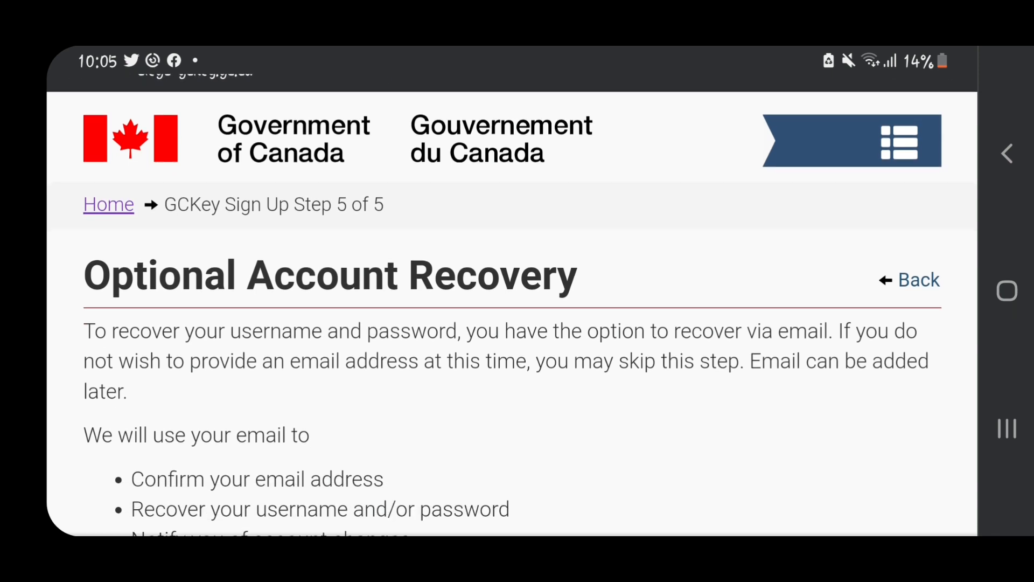
- Skip the optional email recovery step, landing on GCKey Sign Up Complete with the username
{"action": "scroll", "scroll_direction": "down", "scroll_amount": 3}
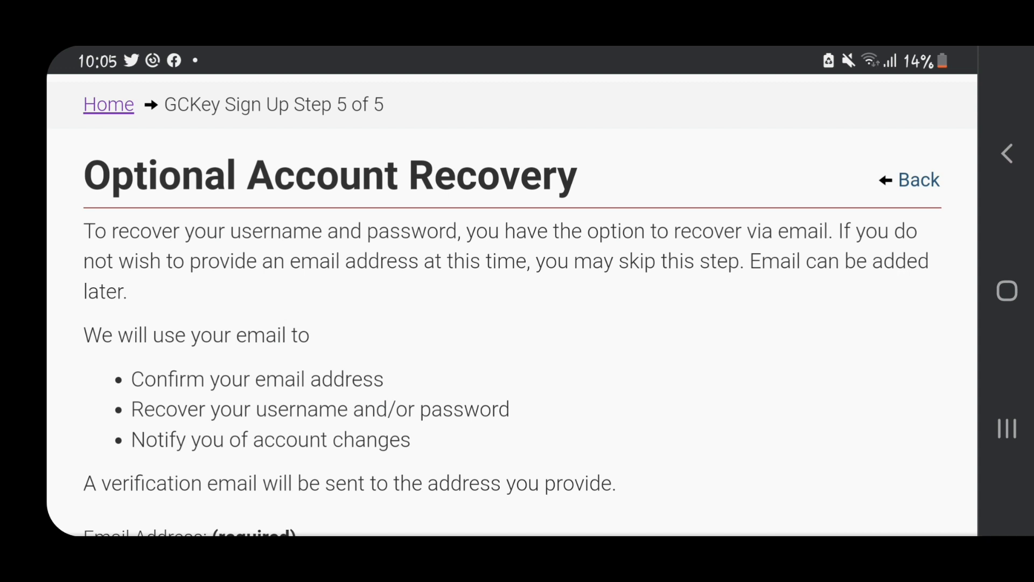
{"action": "scroll", "scroll_direction": "down", "scroll_amount": 3}
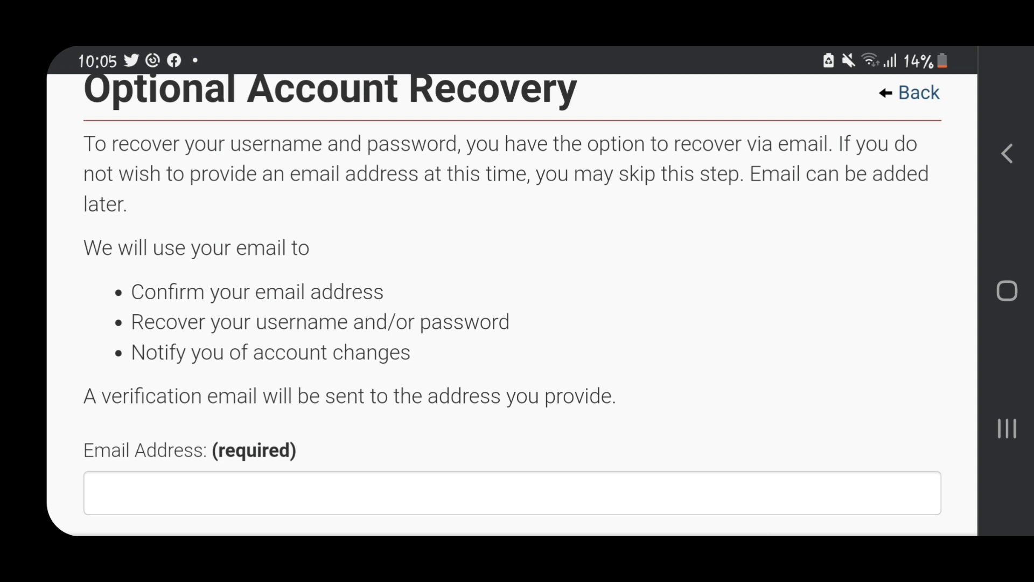
{"action": "scroll", "scroll_direction": "down", "scroll_amount": 3}
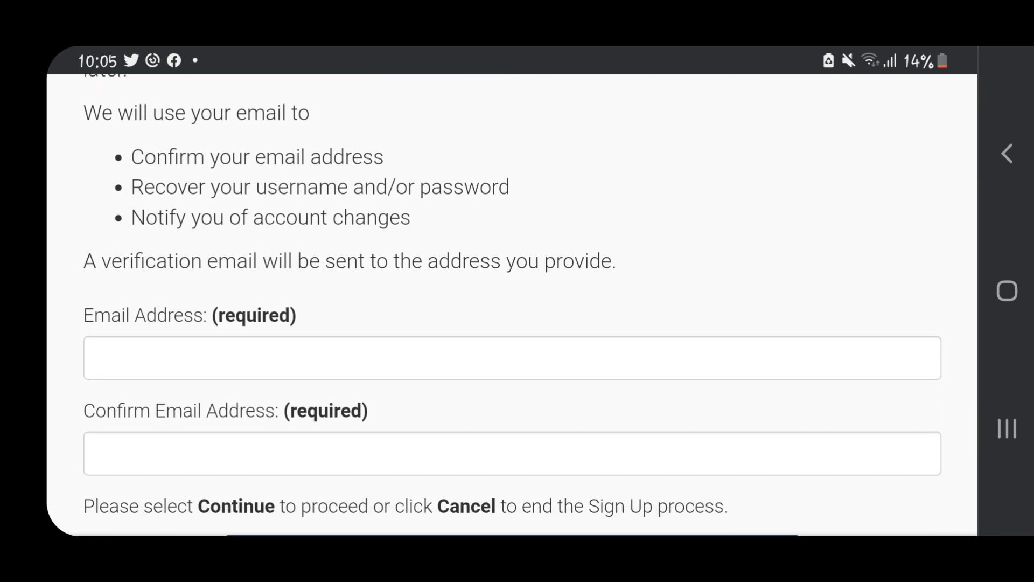
{"action": "scroll", "scroll_direction": "down", "scroll_amount": 3}
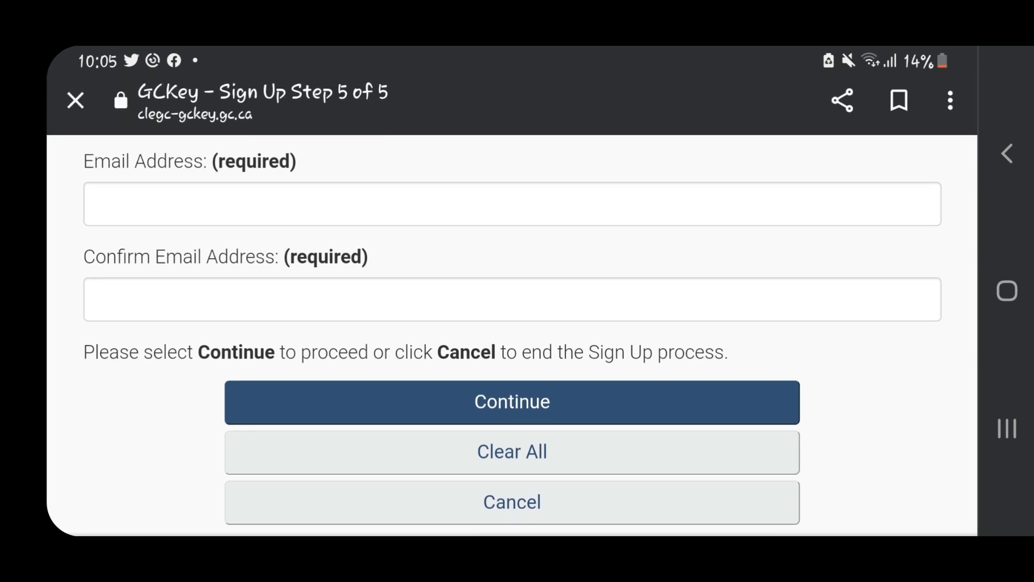
{"action": "scroll", "scroll_direction": "up", "scroll_amount": 3}
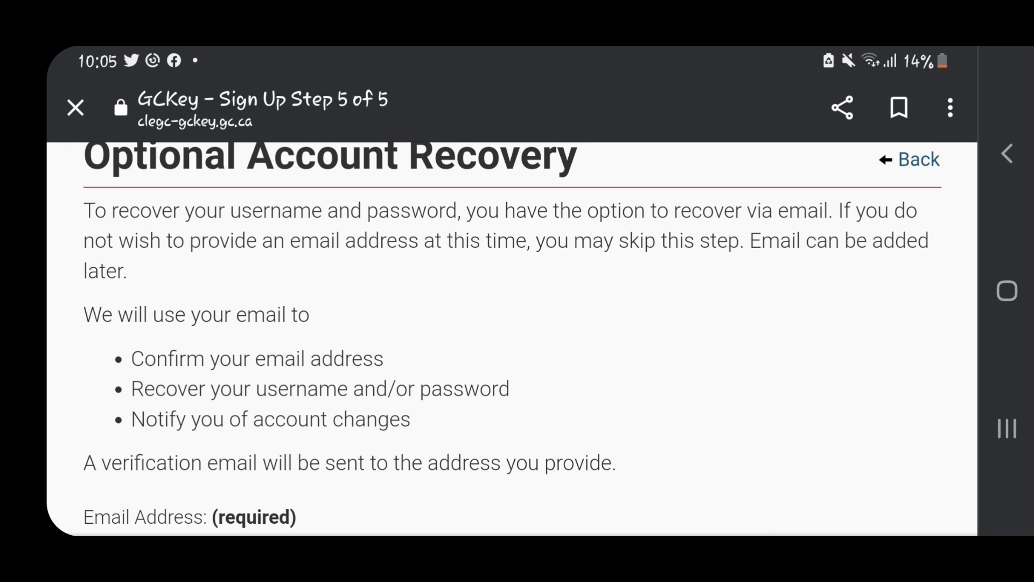
{"action": "scroll", "scroll_direction": "down", "scroll_amount": 3}
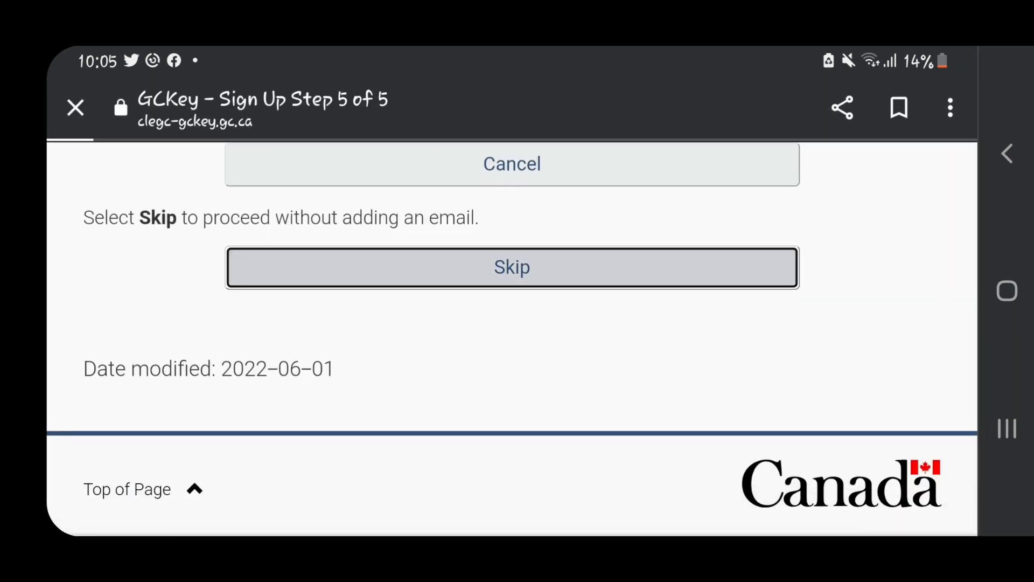
{"action": "left_click", "coordinate": [512, 268]}
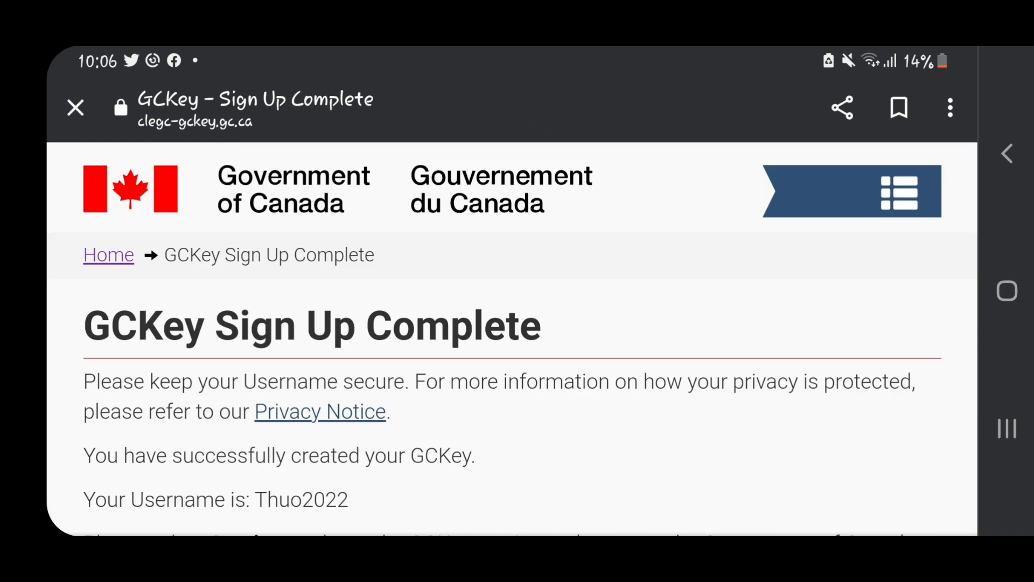
{"action": "scroll", "scroll_direction": "up", "scroll_amount": 3}
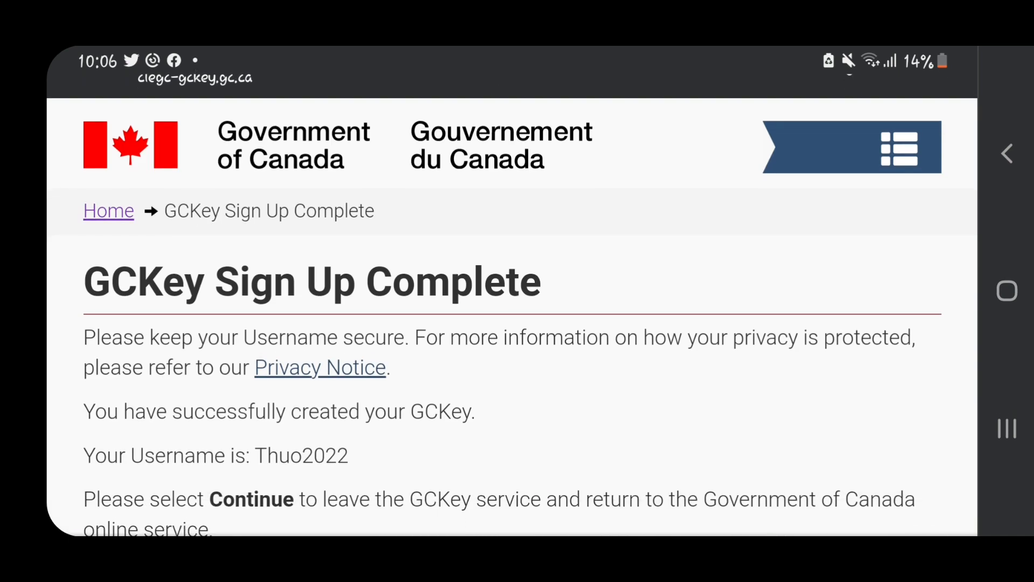
{"action": "scroll", "scroll_direction": "down", "scroll_amount": 3}
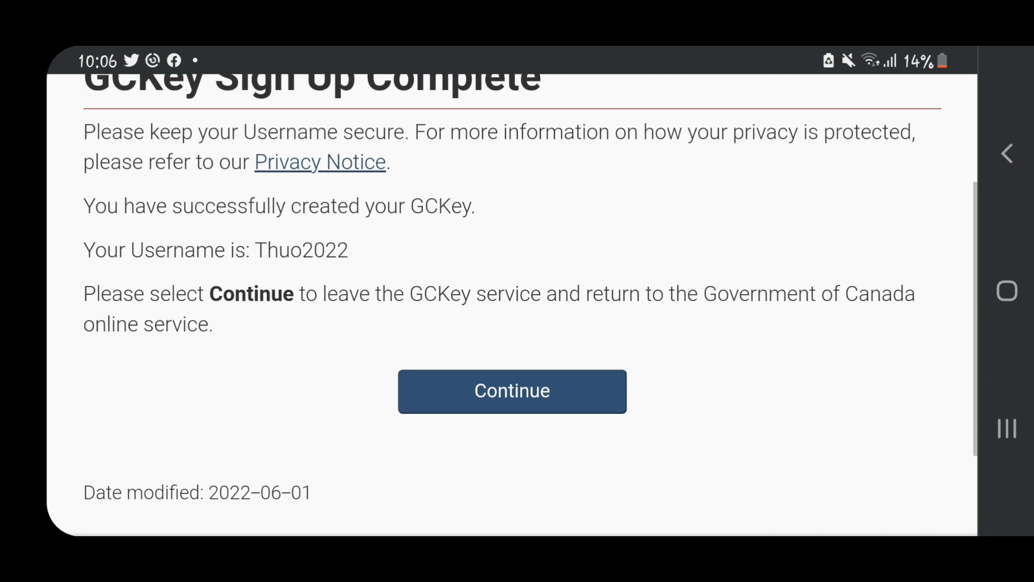
{"action": "scroll", "scroll_direction": "down", "scroll_amount": 3}
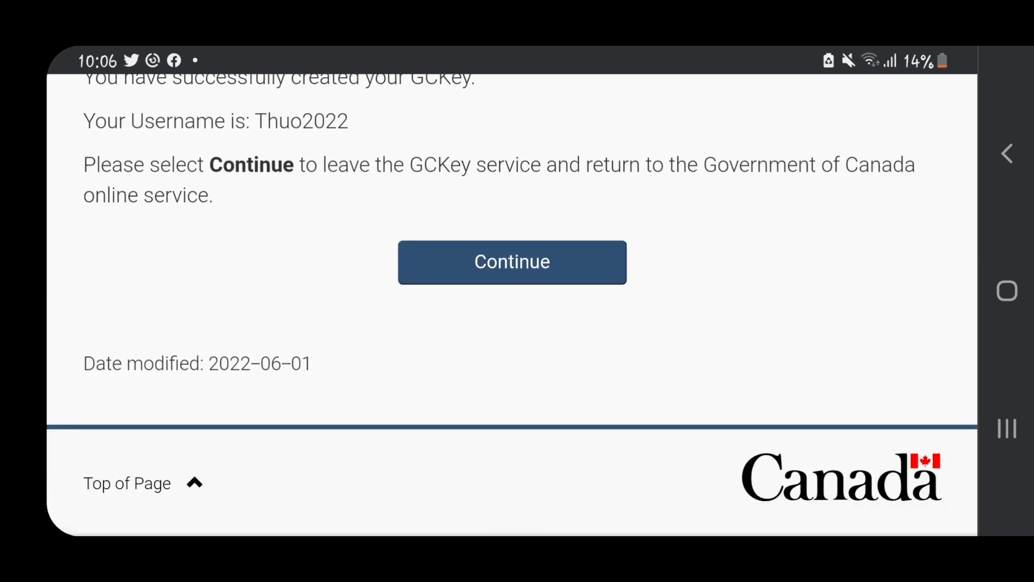